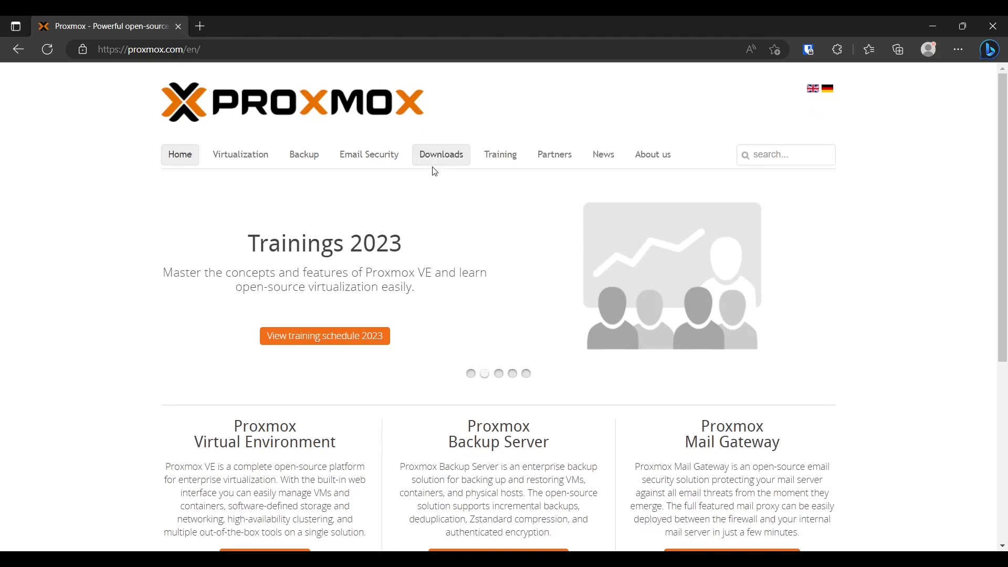
- Download the Proxmox VE 7.4 ISO Installer from the Proxmox VE ISO Images downloads page
left_click(441, 154)
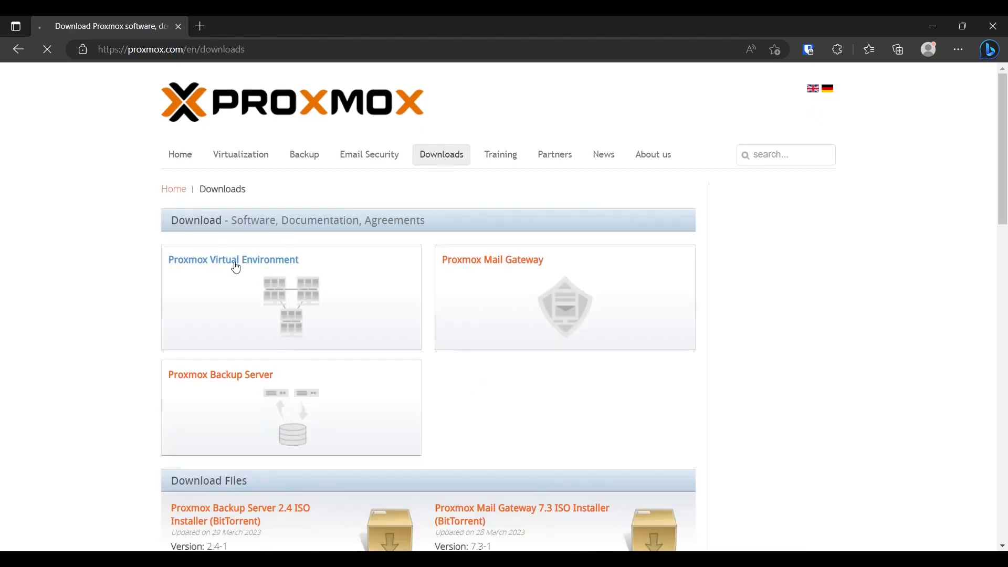
left_click(232, 259)
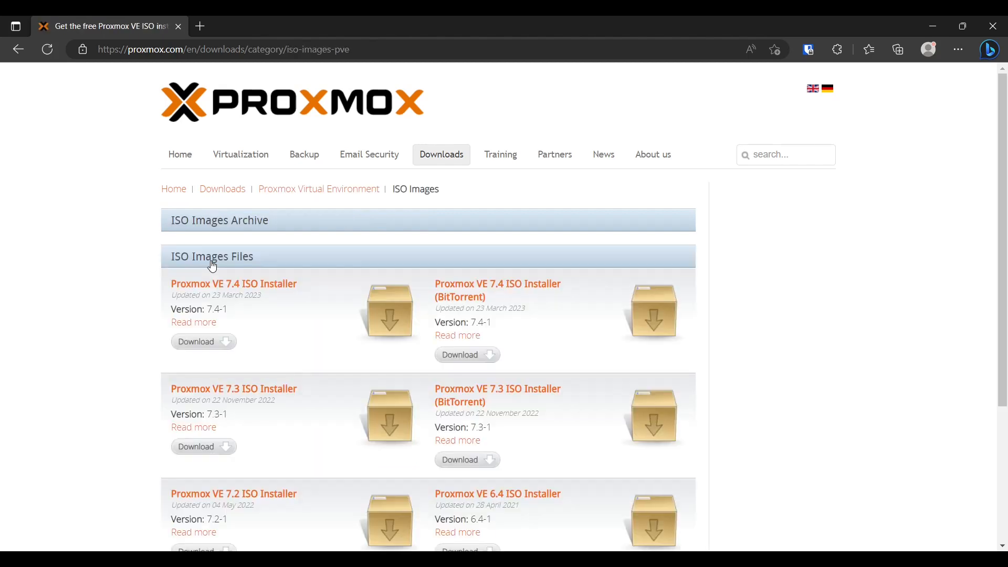
left_click(200, 342)
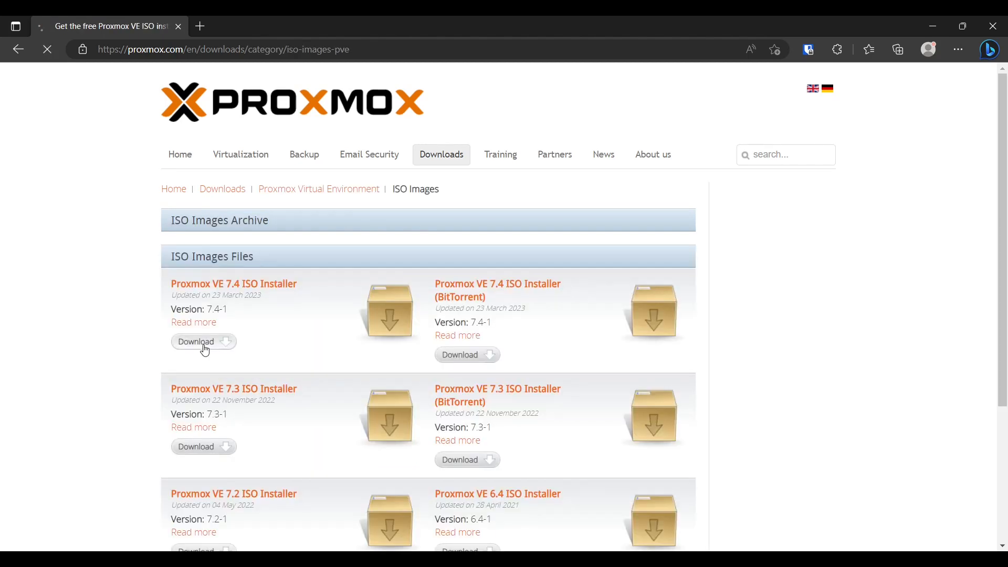
left_click(203, 341)
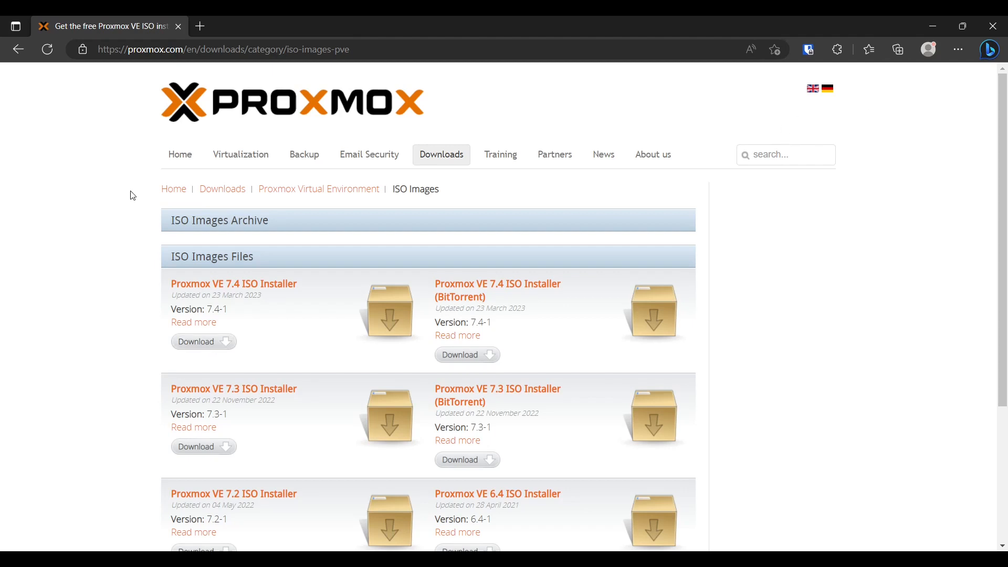
mouse_move(201, 26)
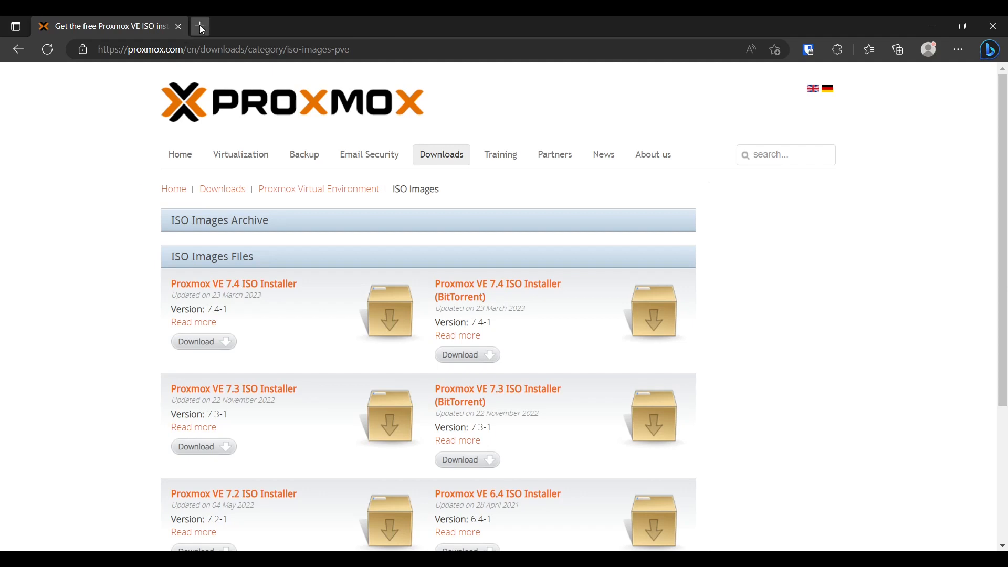
- Search for Ventoy and download ventoy-1.0.91-windows.zip from its GitHub release assets
type("ventoy.net/en/index.html")
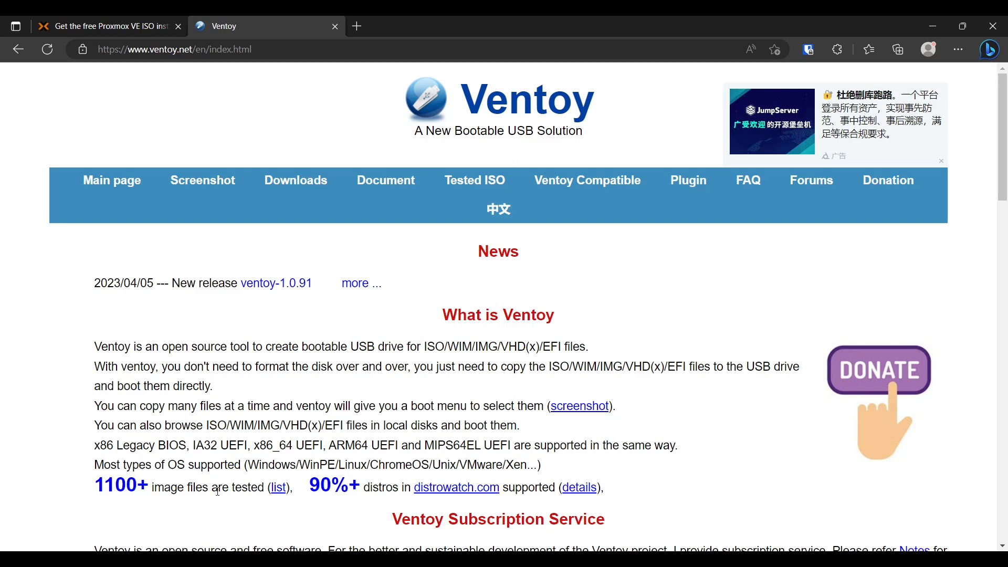
left_click(295, 180)
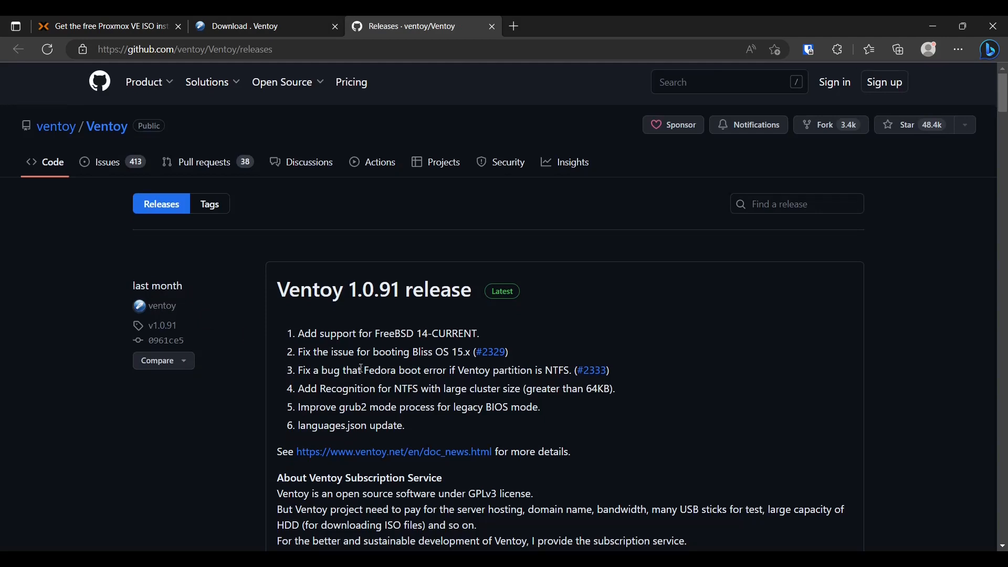
scroll("down", 3)
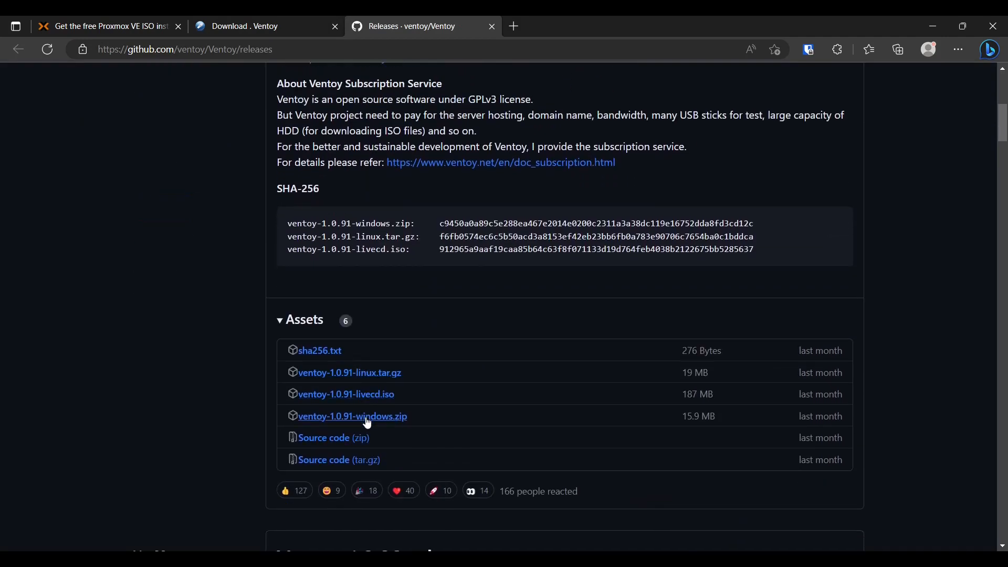
left_click(353, 416)
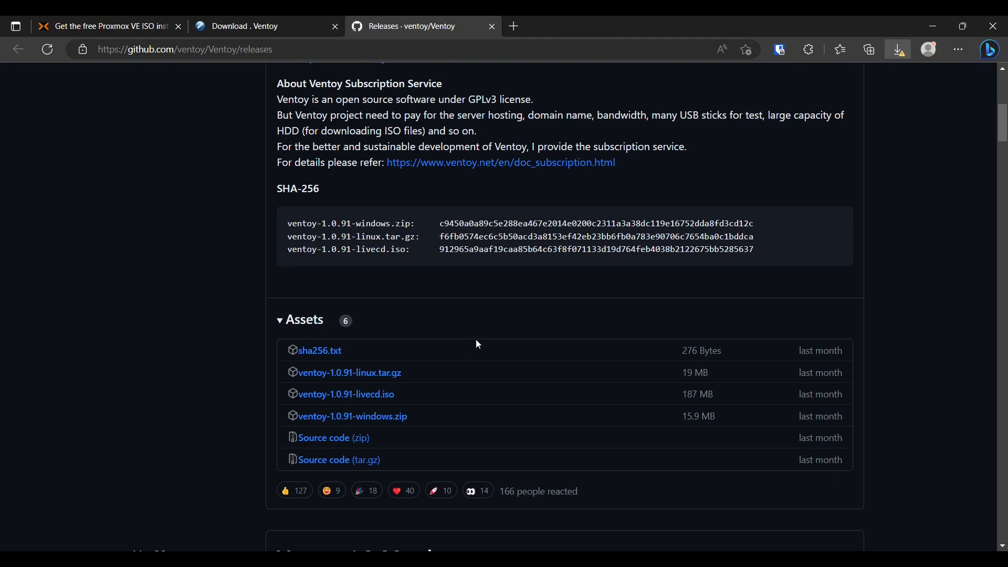
mouse_move(794, 127)
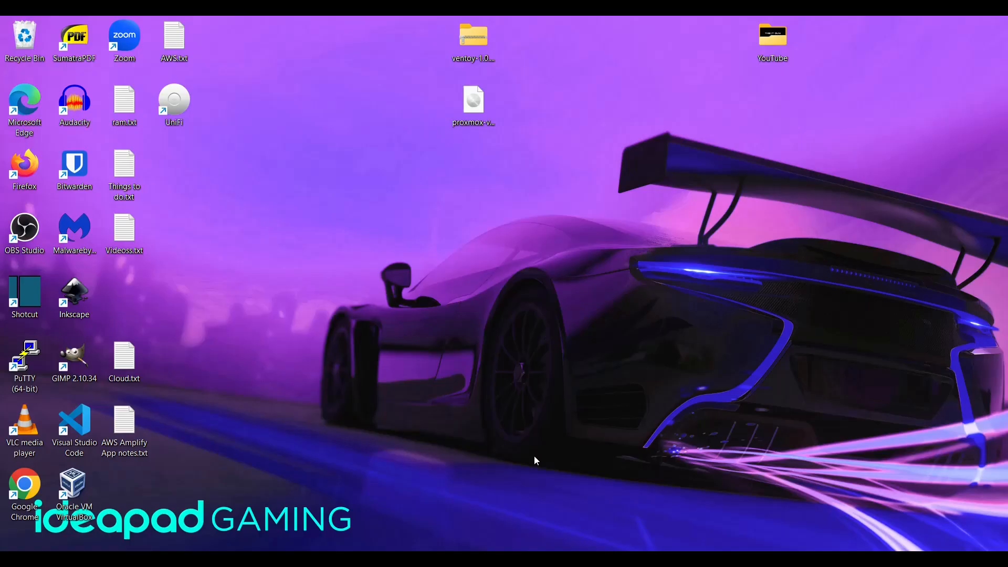
mouse_move(484, 278)
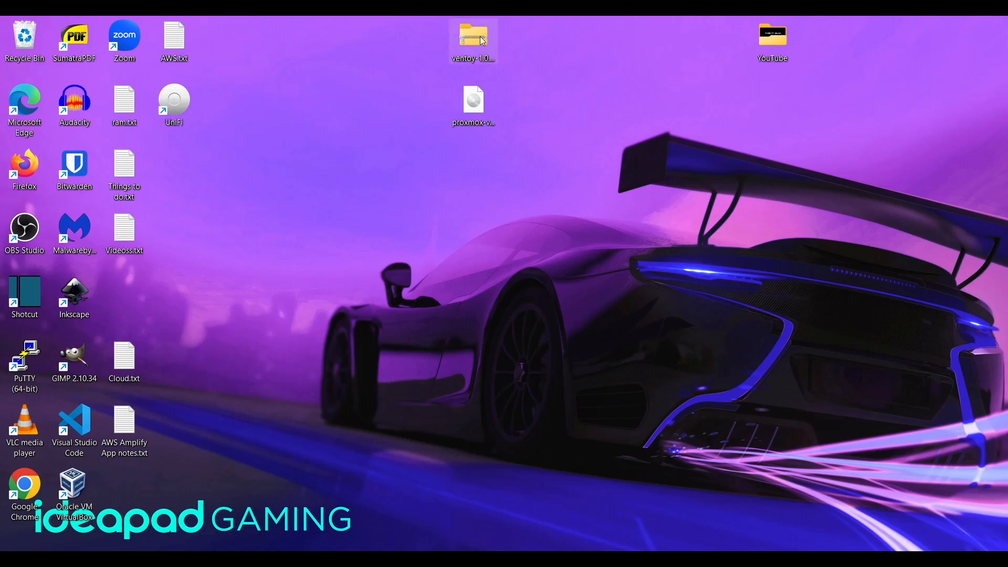
- Extract All the Ventoy zip into ventoy-1.0.91-windows, then minimize the Explorer window
right_click(473, 36)
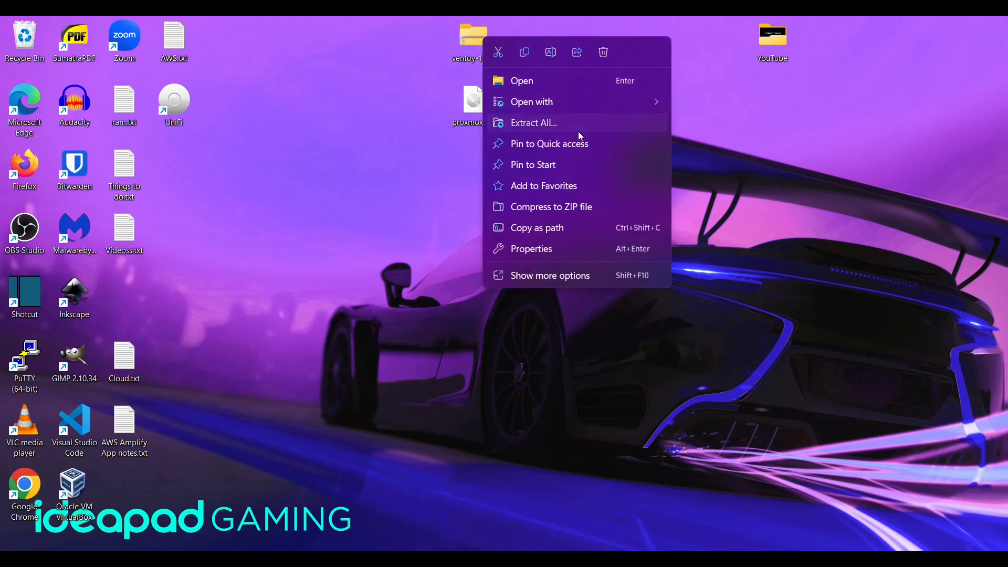
left_click(533, 123)
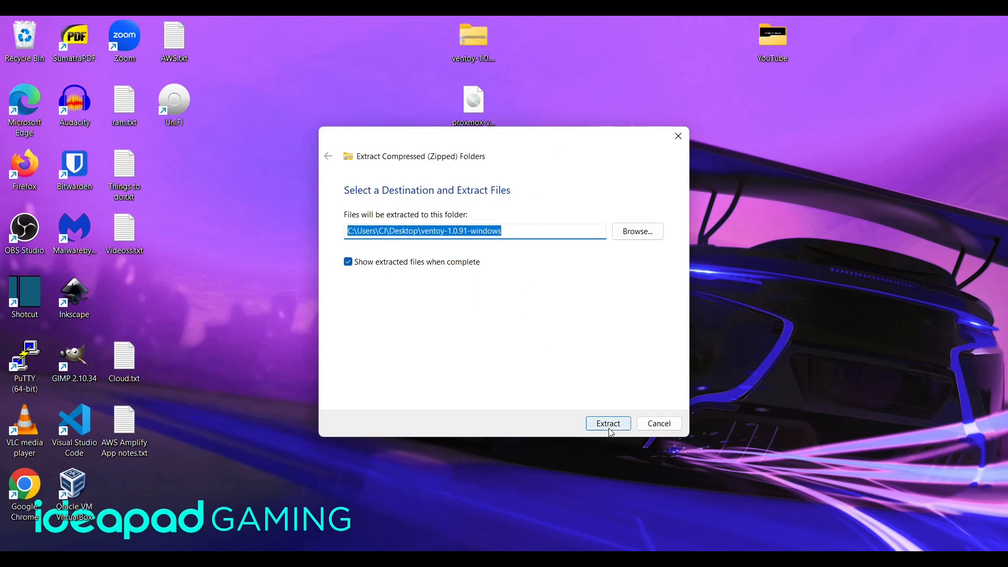
left_click(607, 423)
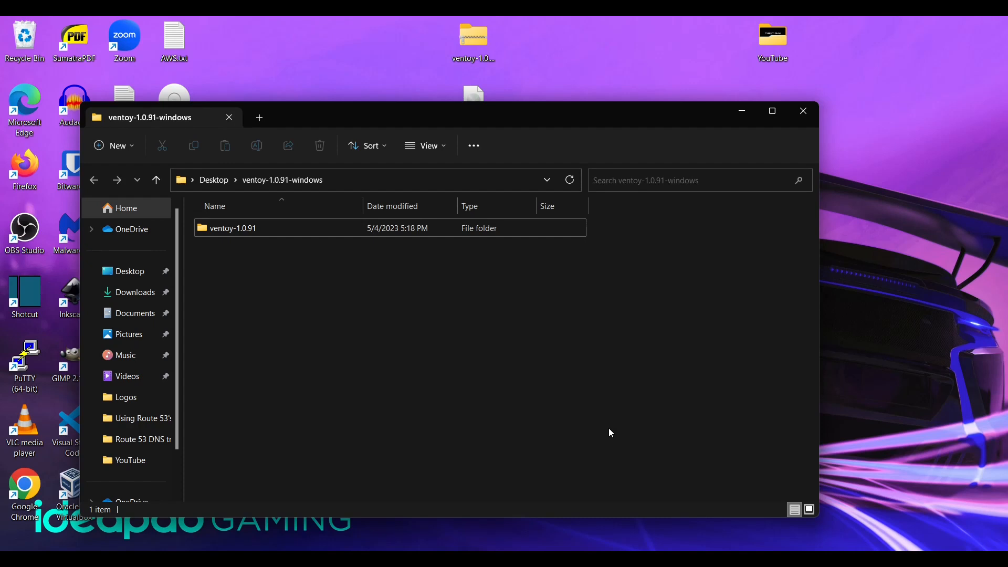
mouse_move(741, 110)
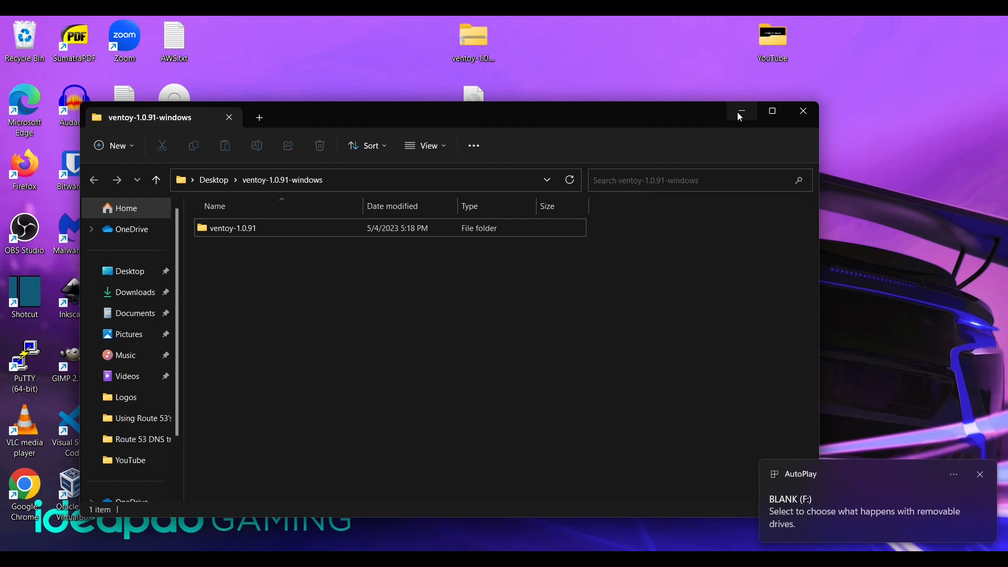
left_click(979, 475)
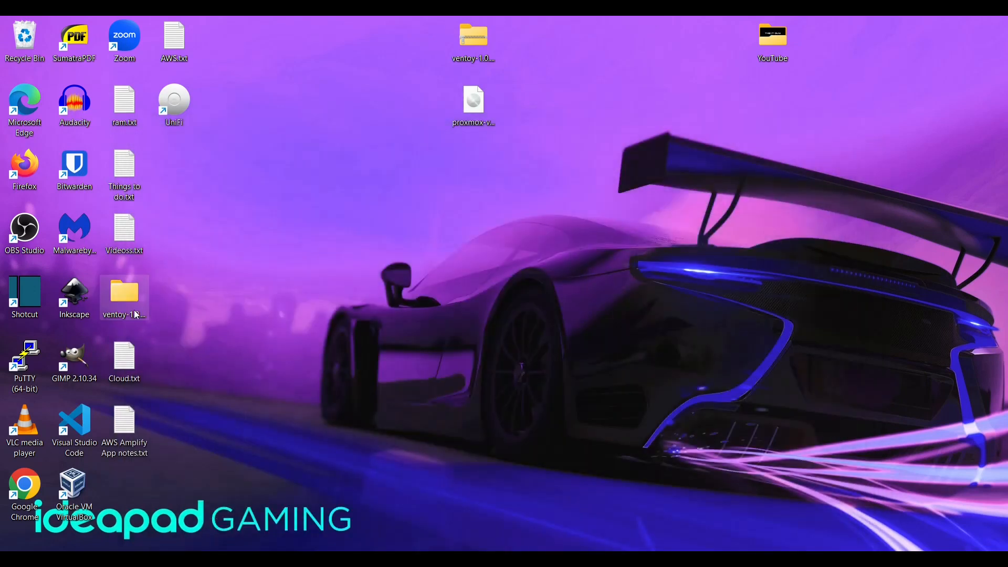
- Open ventoy-1.0.91-windows > ventoy-1.0.91 and select Ventoy2Disk.exe
double_click(124, 294)
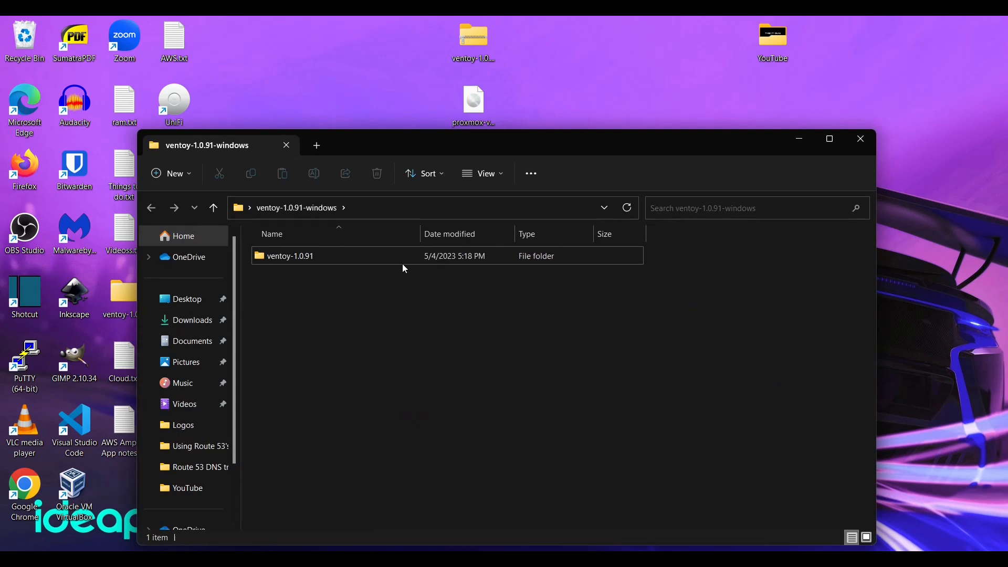
double_click(289, 255)
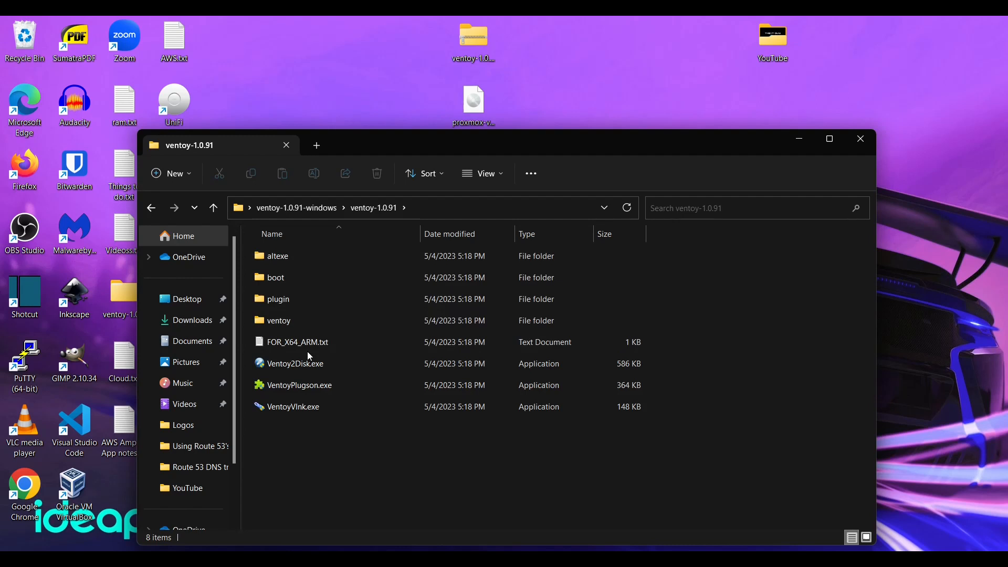
left_click(275, 278)
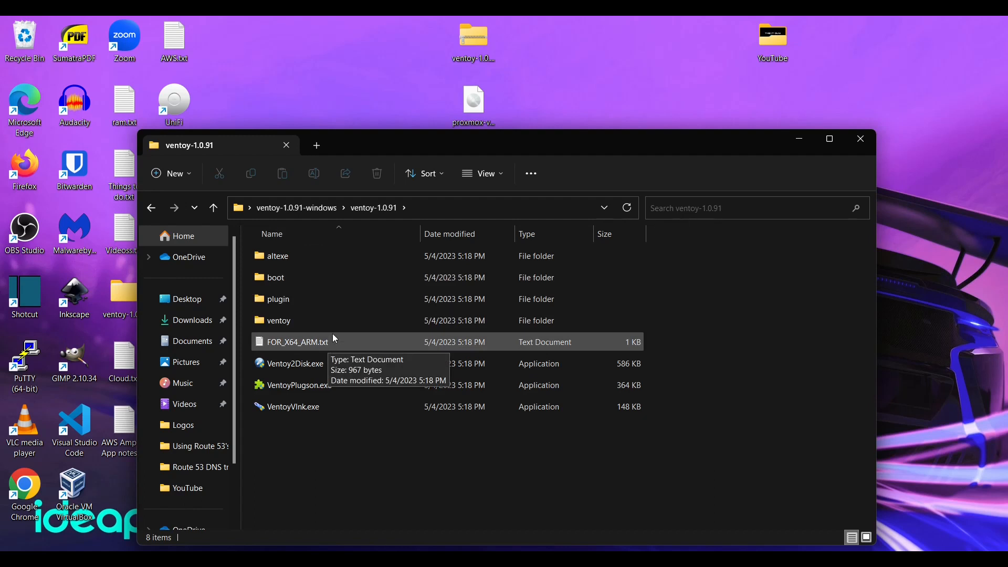
mouse_move(383, 212)
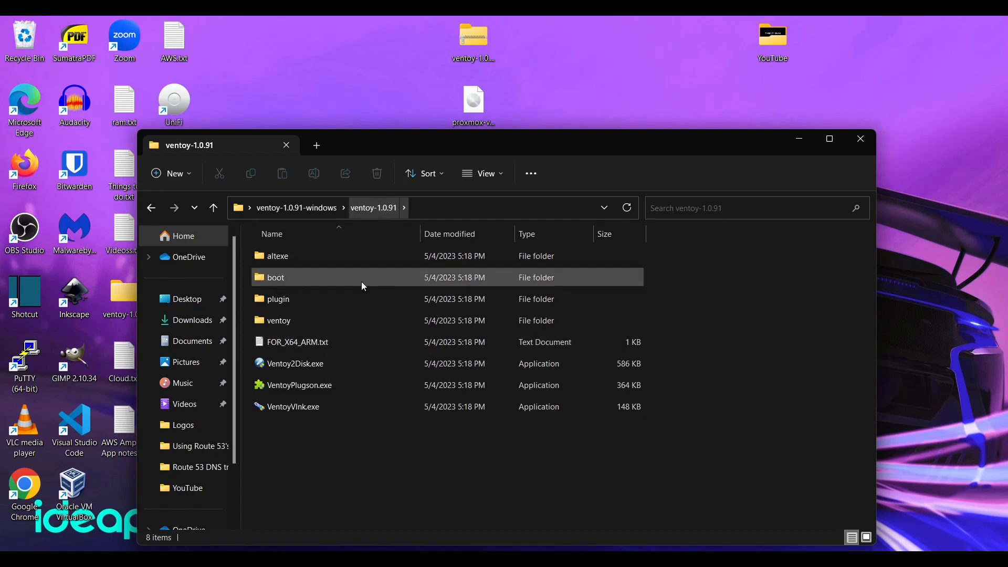
mouse_move(295, 364)
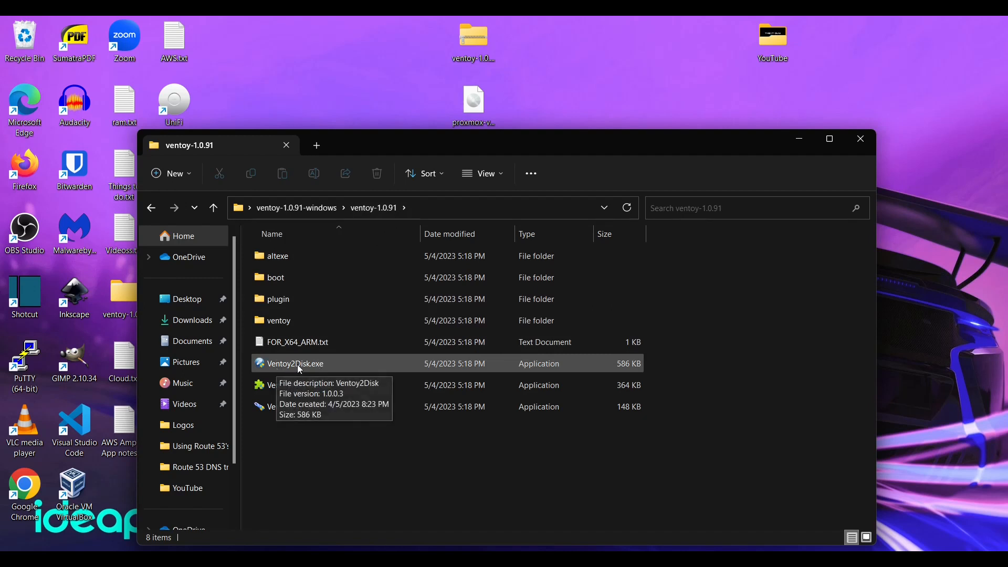
left_click(295, 363)
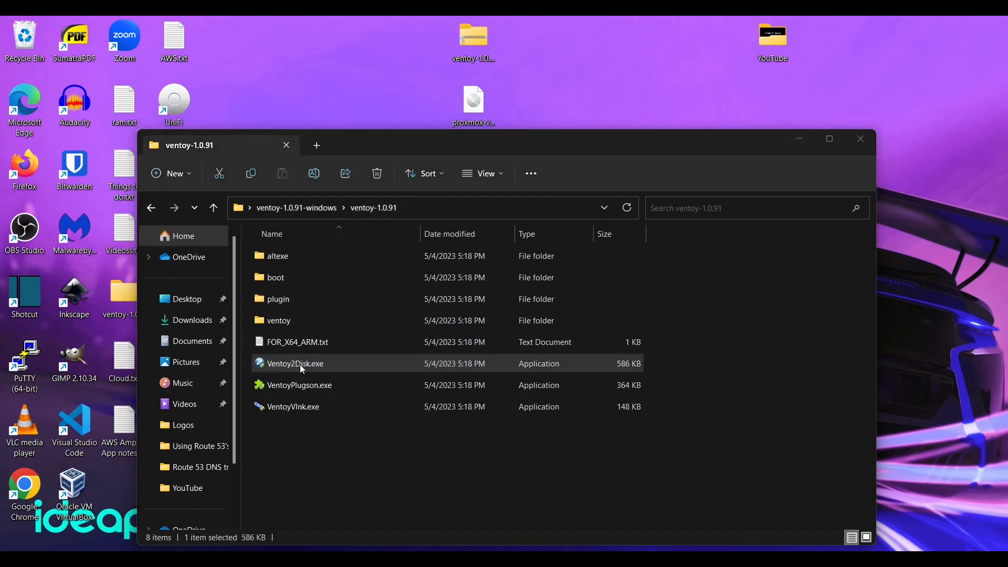
left_click(292, 406)
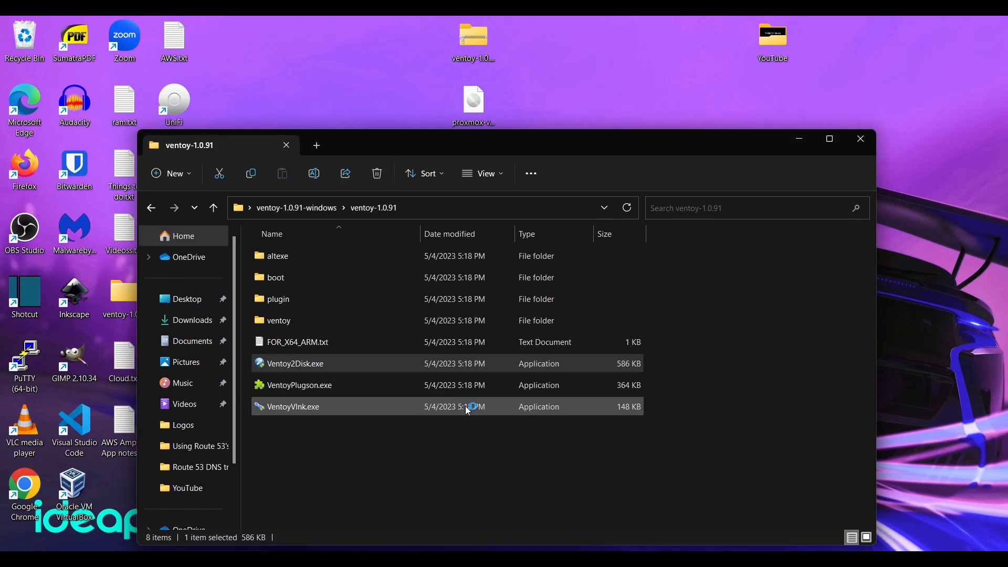
- Launch Ventoy2Disk and clear Ventoy from the 64GB USB disk via Option > Clear Ventoy
double_click(295, 363)
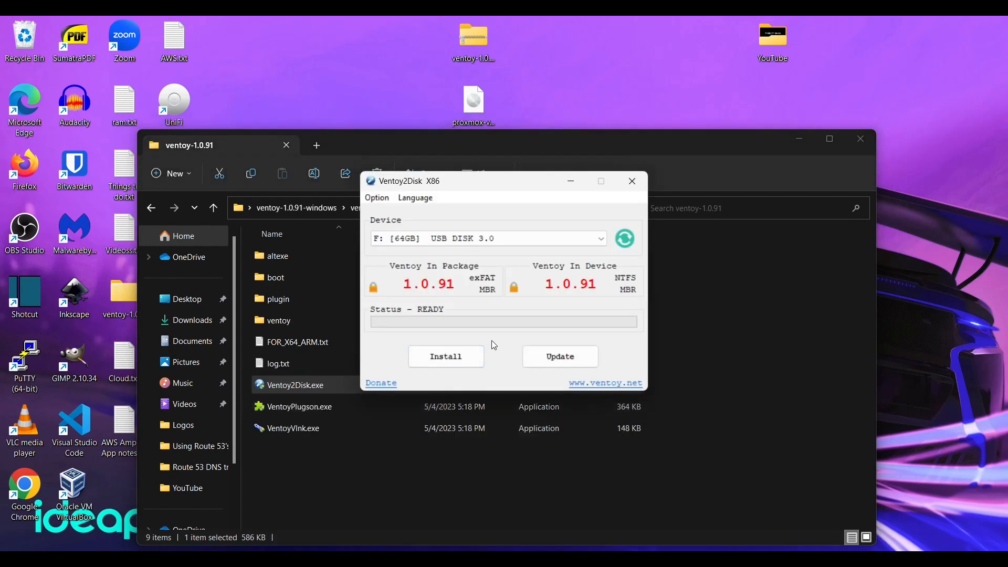
left_click(487, 238)
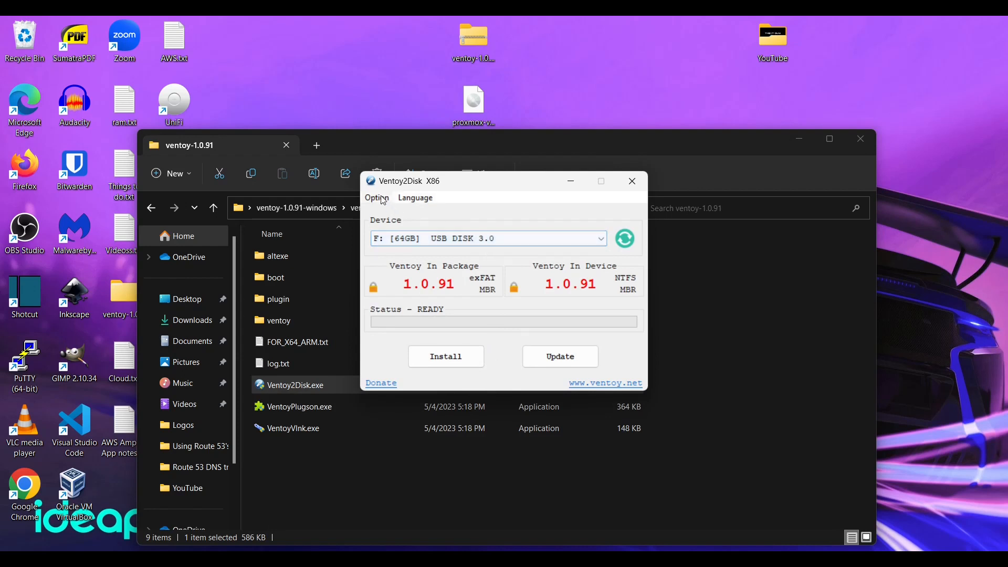
left_click(378, 197)
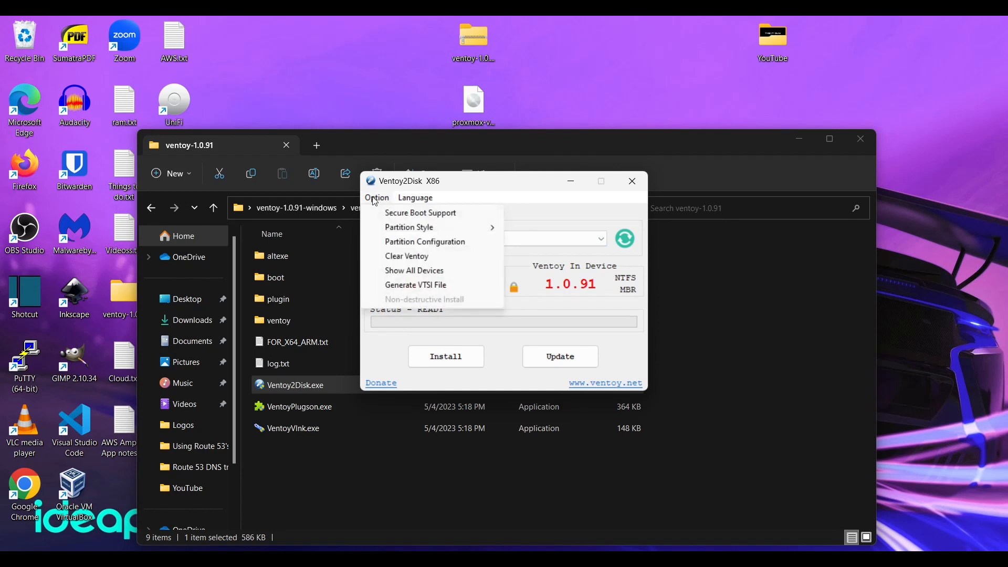
mouse_move(406, 256)
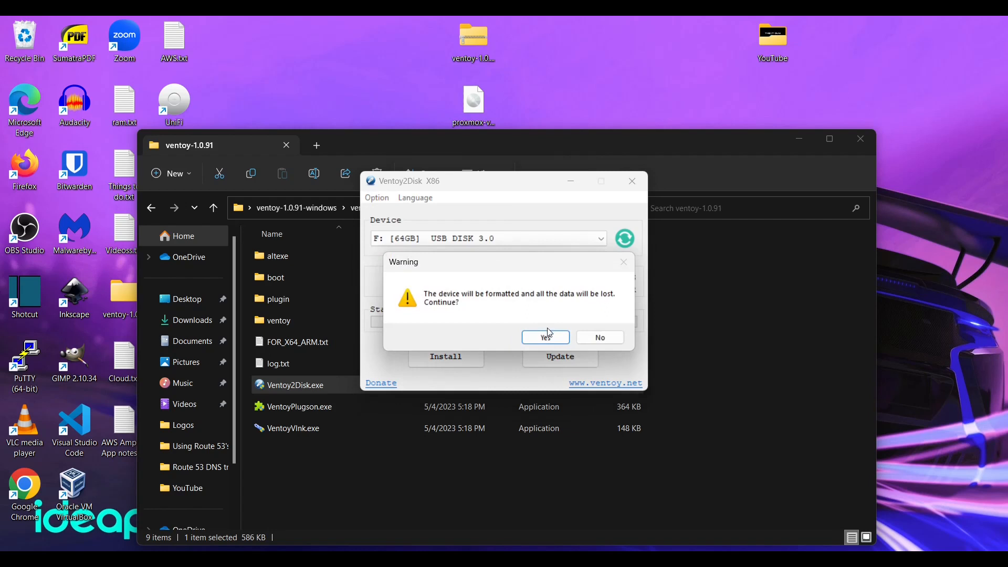
left_click(545, 337)
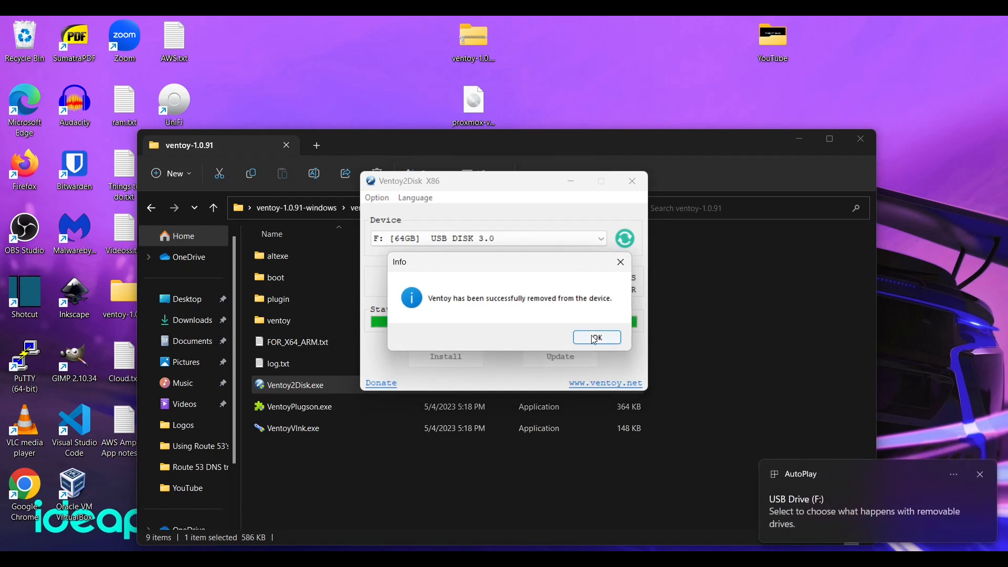
left_click(596, 337)
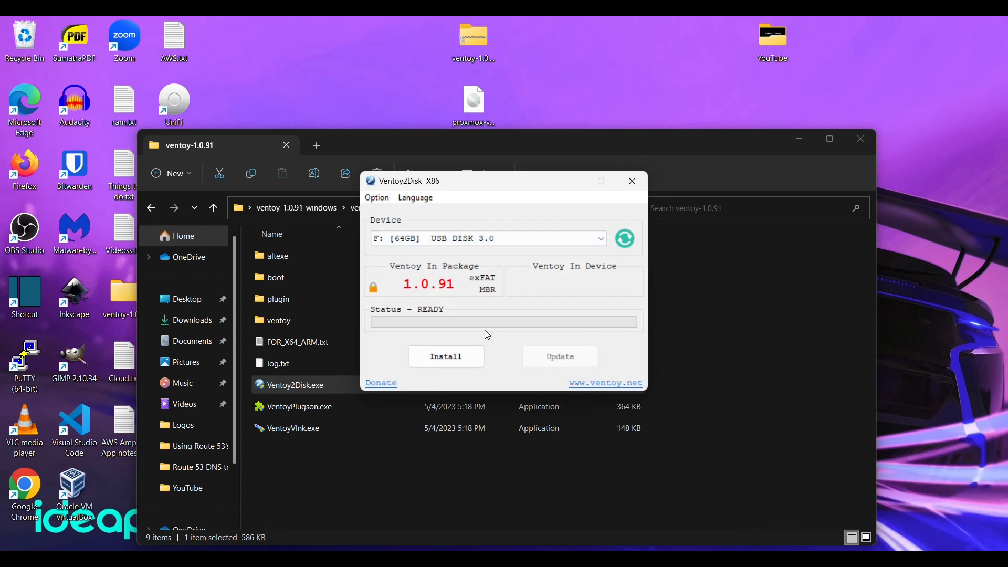
mouse_move(495, 255)
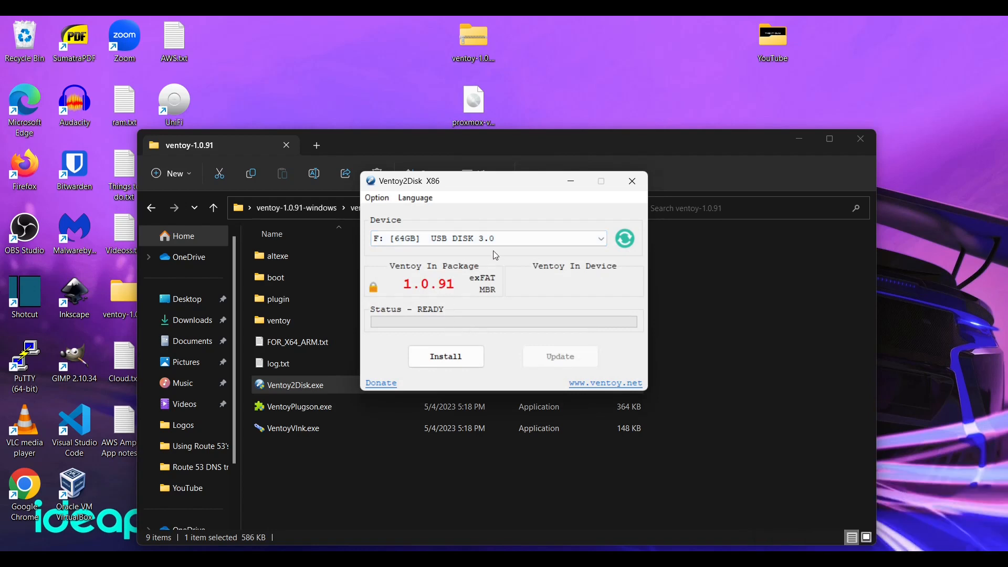
- Install Ventoy 1.0.91 on the 64GB USB disk, accepting the format warning
left_click(487, 238)
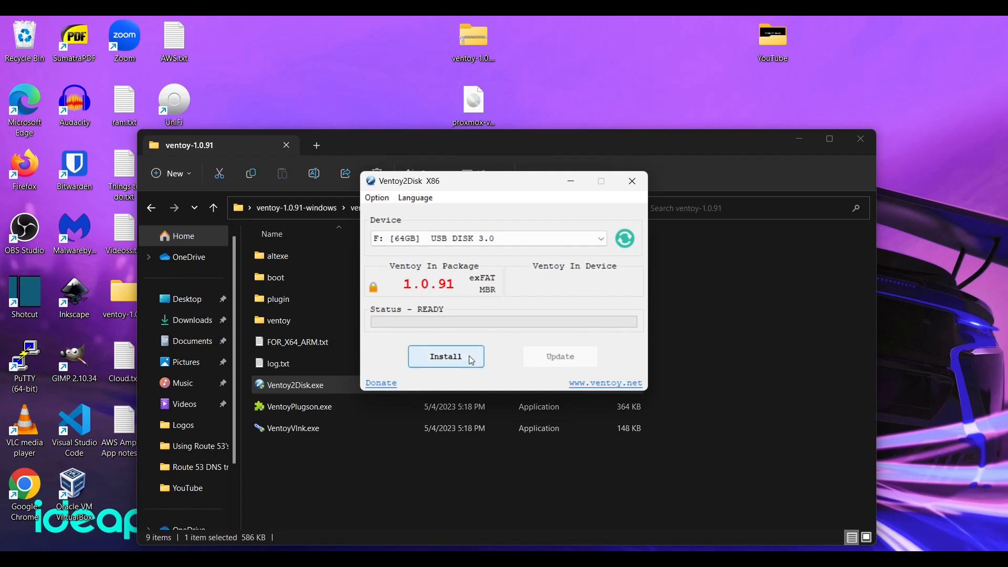
left_click(444, 356)
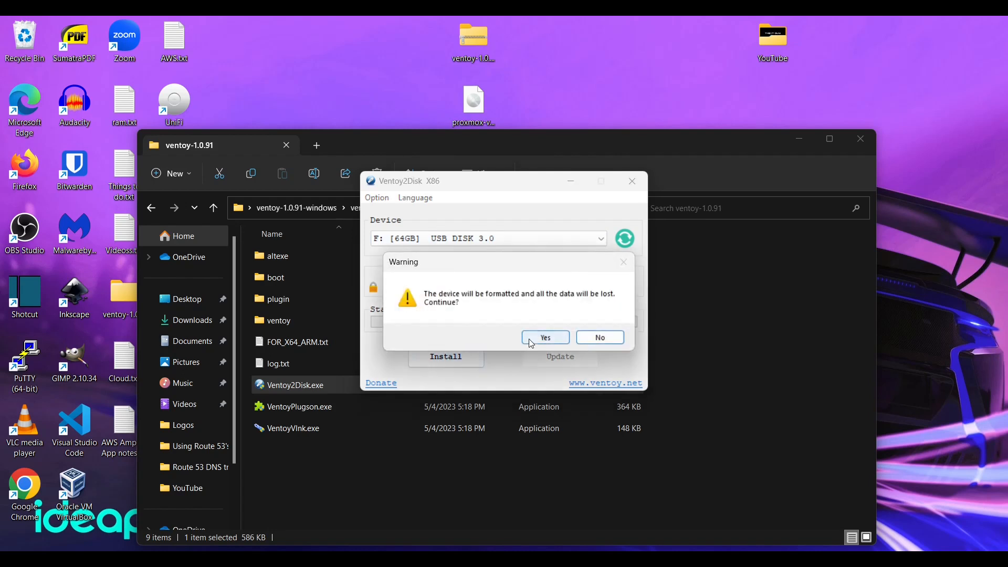
left_click(545, 337)
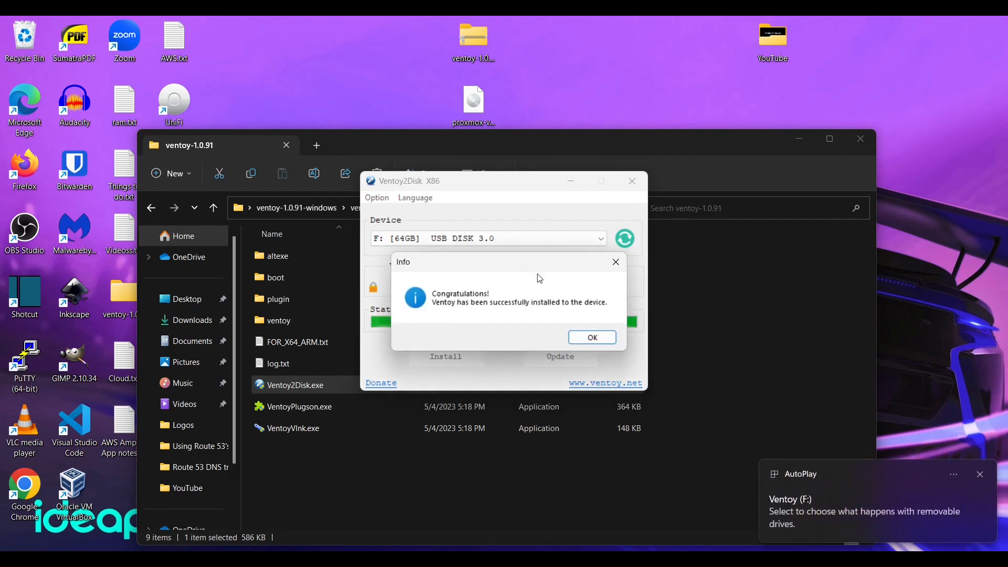
left_click(591, 337)
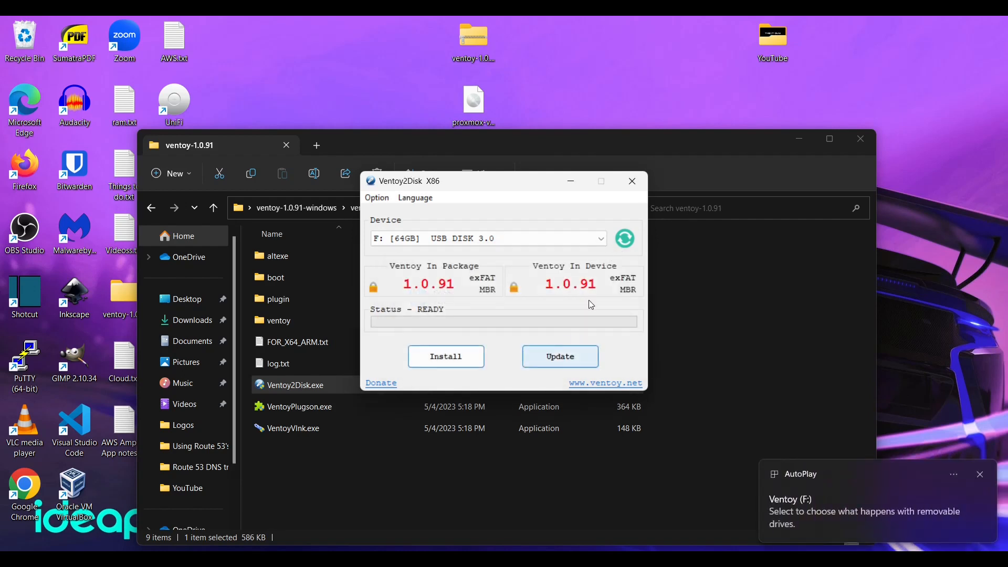
- Close Ventoy2Disk and open the Ventoy (F:) drive in File Explorer
left_click(631, 181)
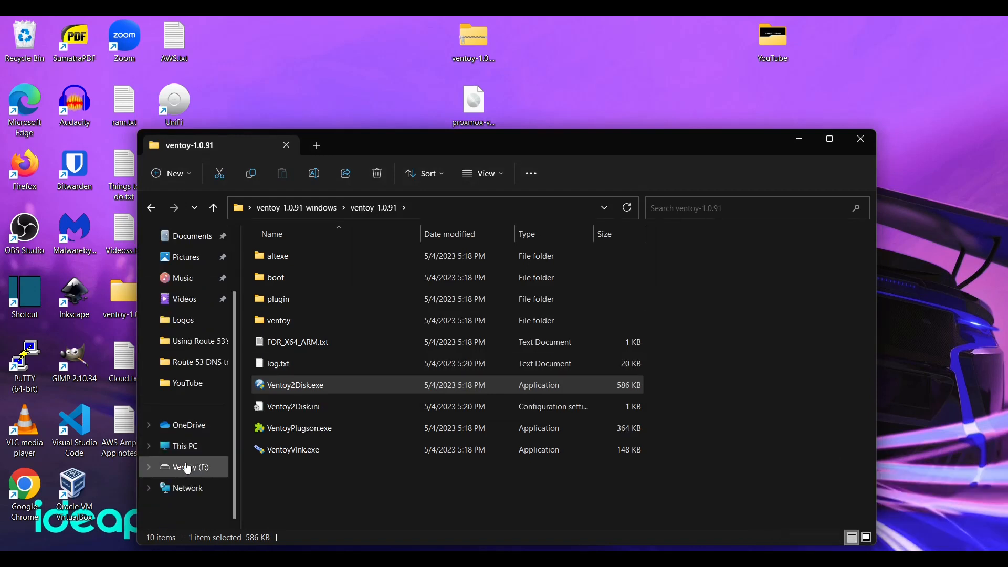
left_click(190, 467)
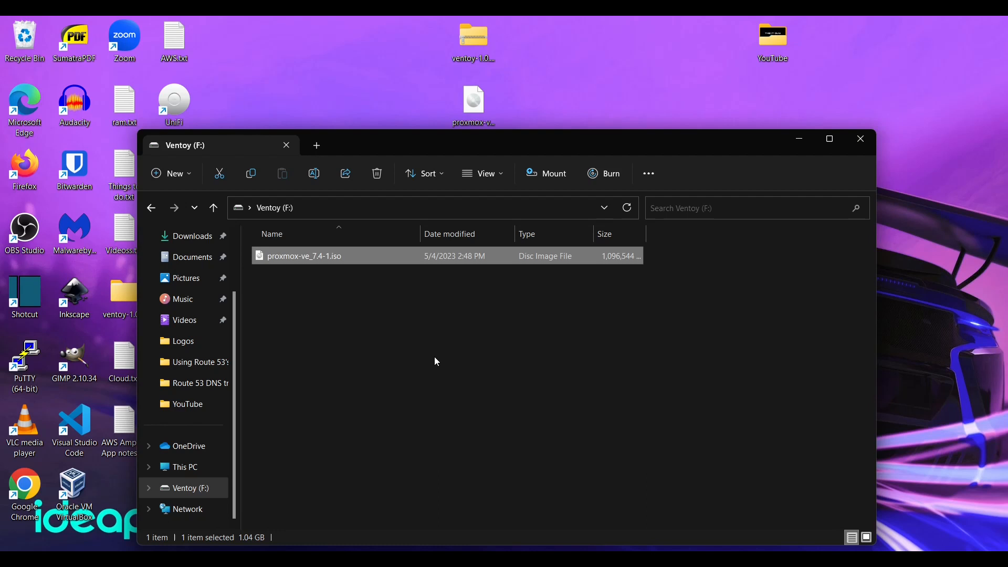
mouse_move(450, 361)
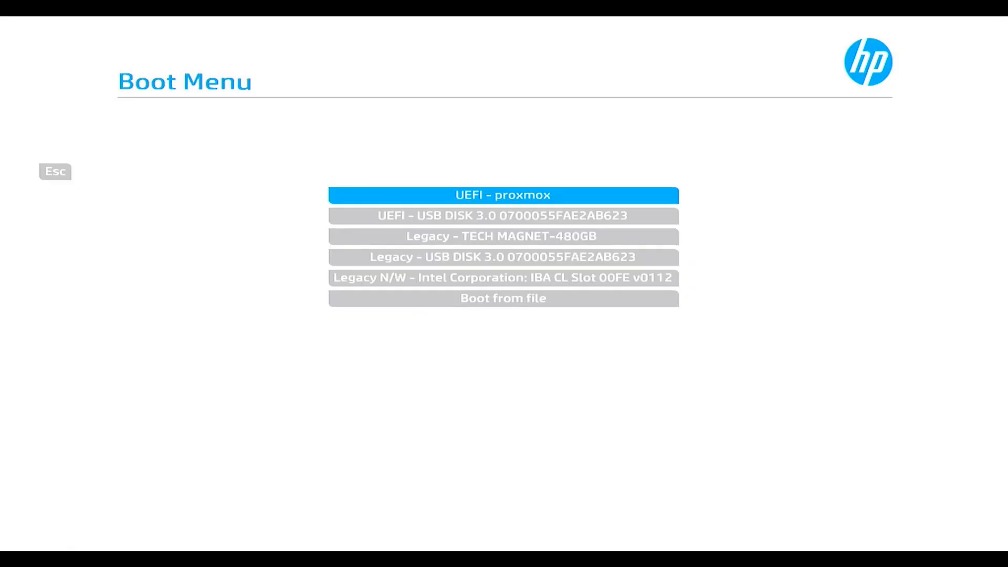
- Select the UEFI USB boot entry in the HP Boot Menu
key("Down")
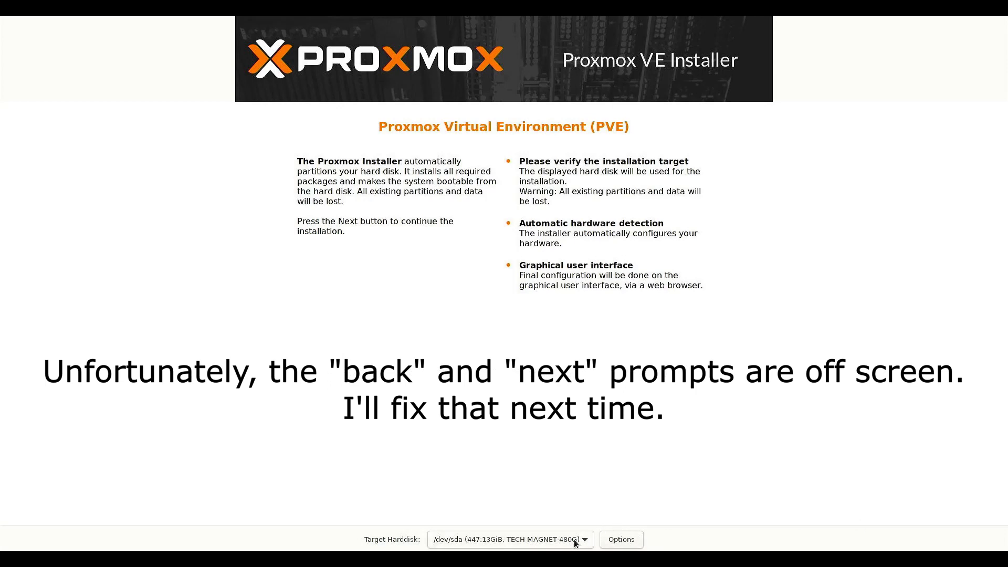
- Check the Target Harddisk dropdown shows the TECH MAGNET-480G disk /dev/sda
left_click(508, 539)
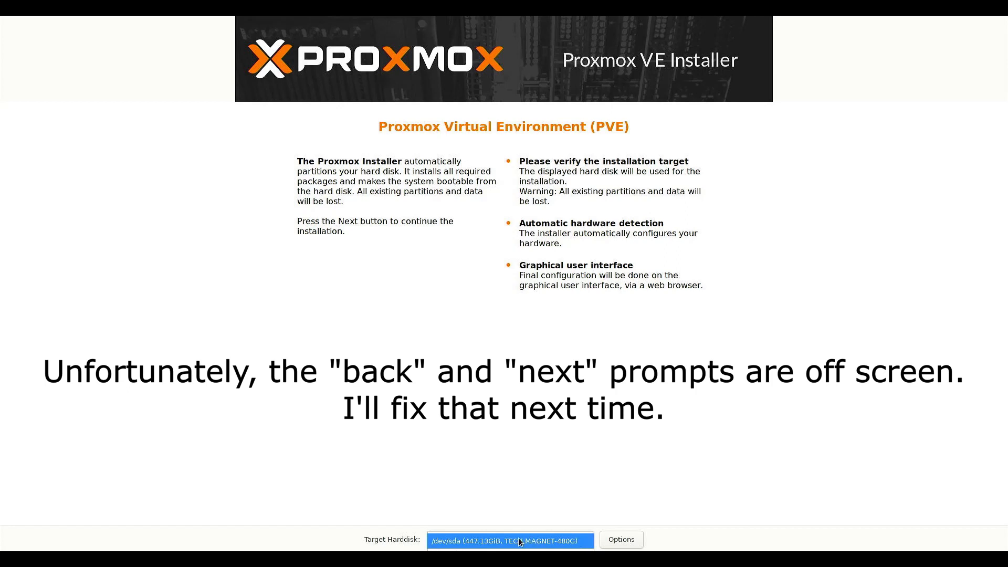
mouse_move(566, 546)
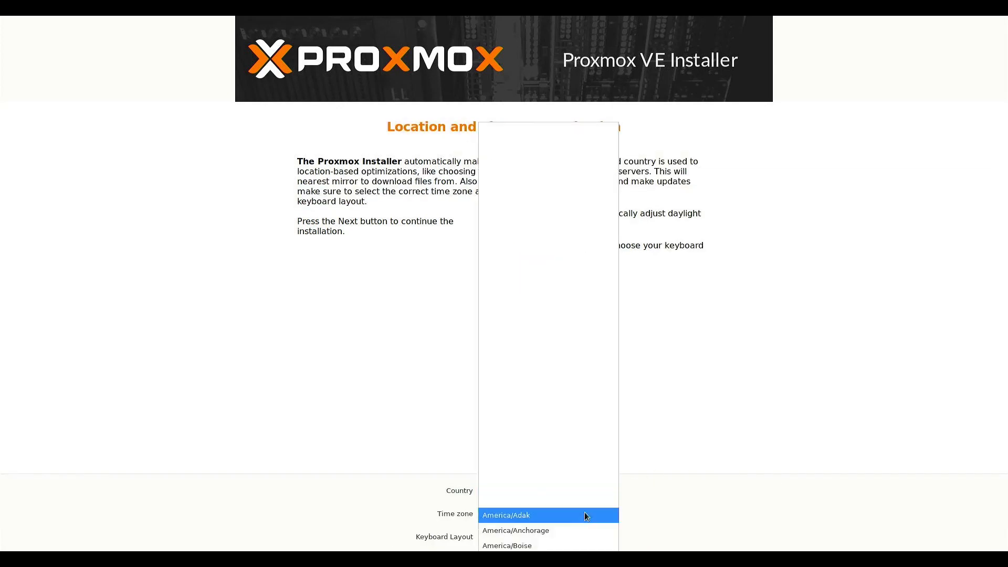
- Open the Time zone dropdown to pick the server's time zone
left_click(513, 513)
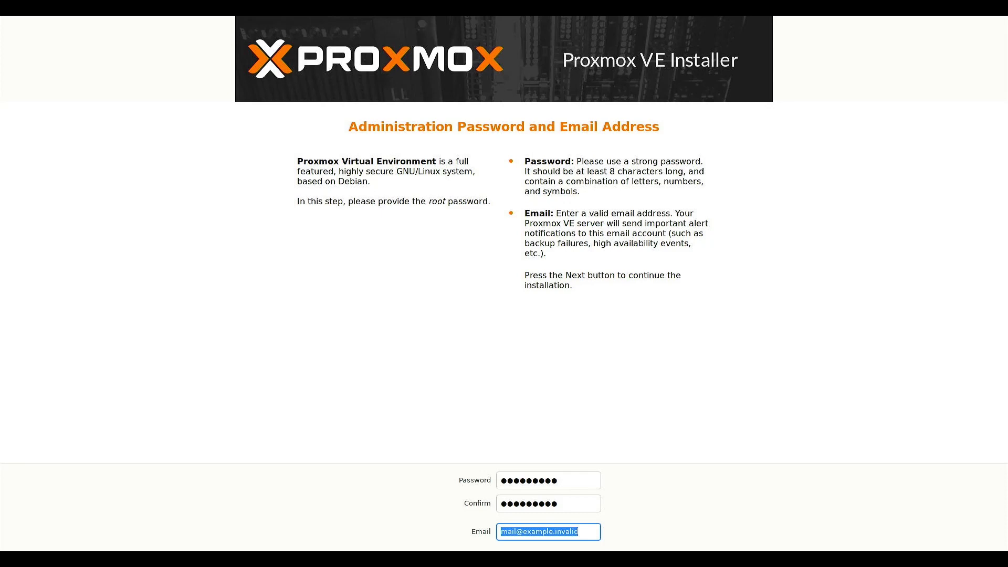
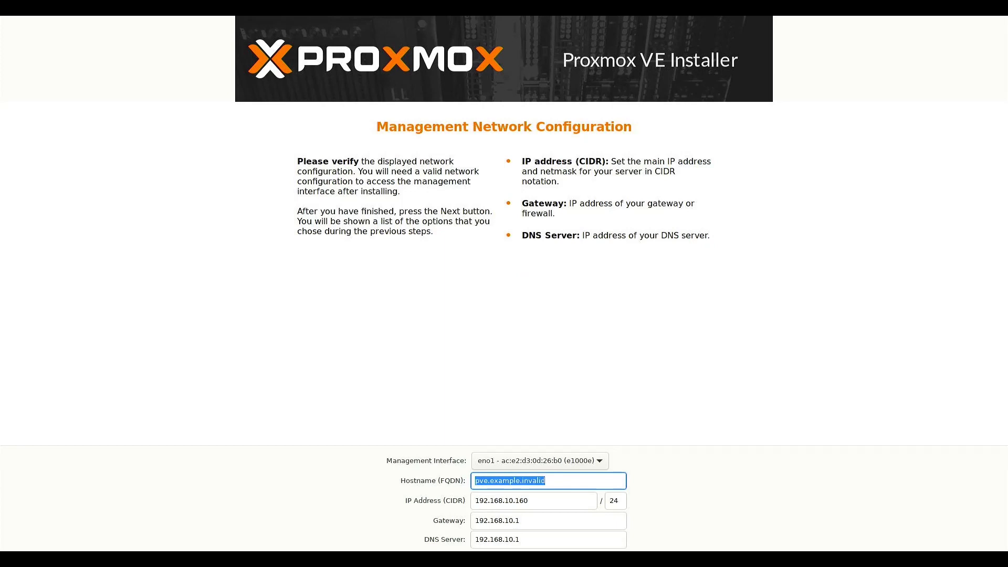
- Enter pcedc1.theitguycj.local as the hostname and review the IP address entry
type("p")
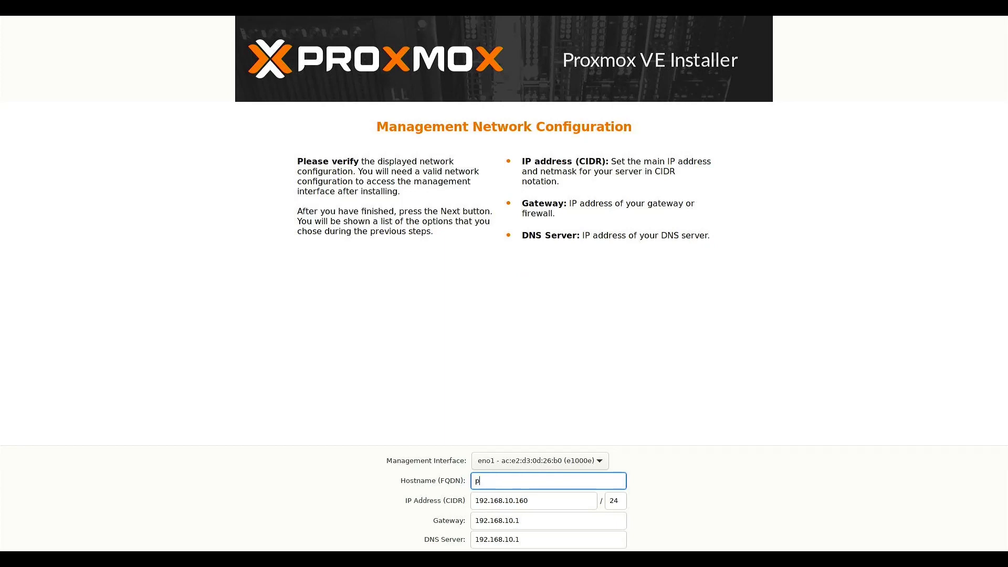
type("ce")
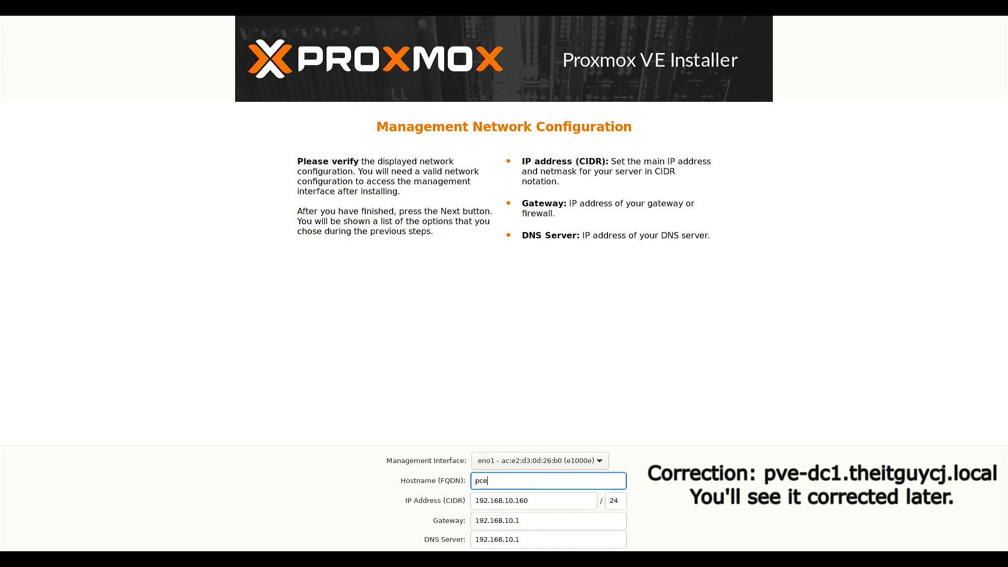
type("dc1")
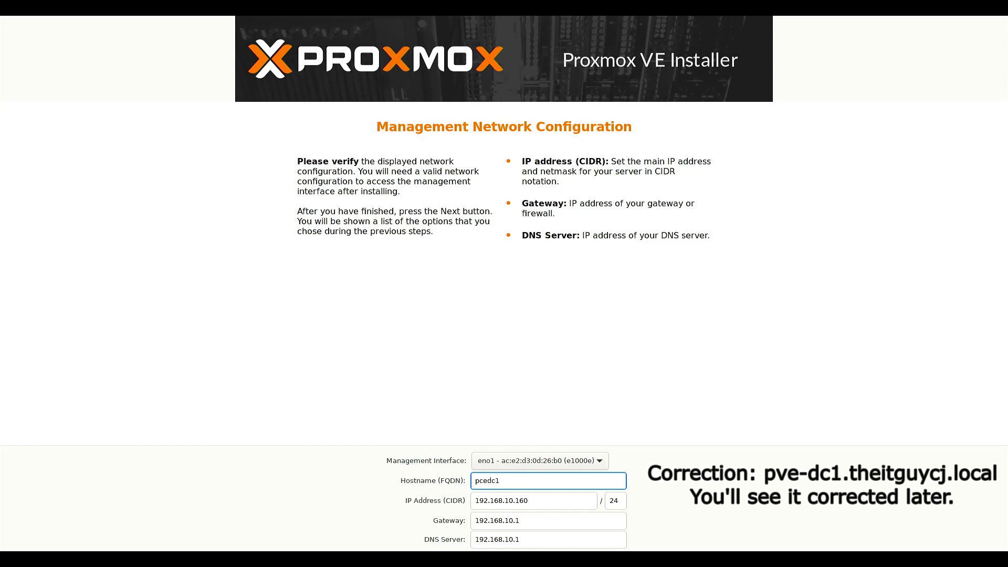
type(".theit")
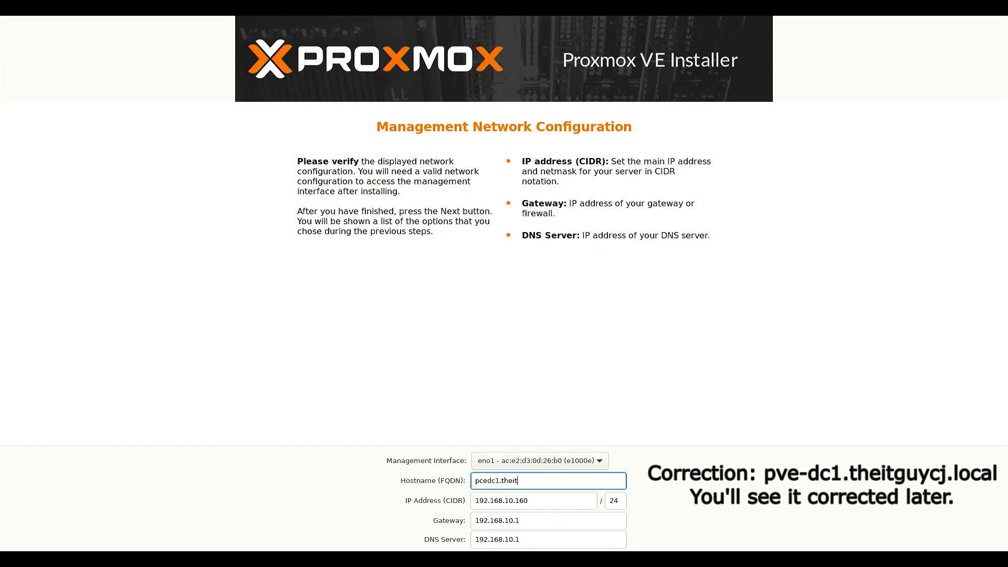
type("guycj")
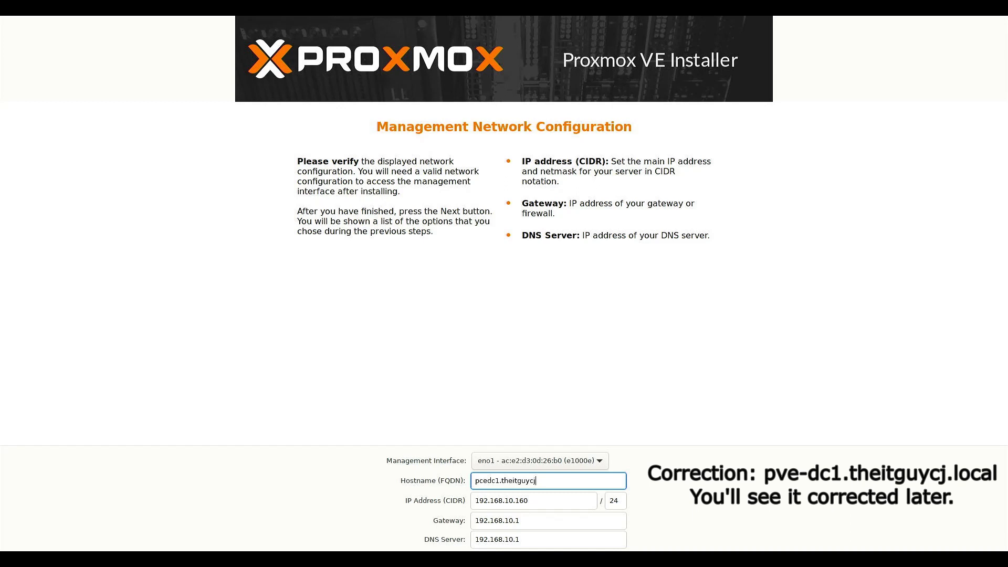
type(".local")
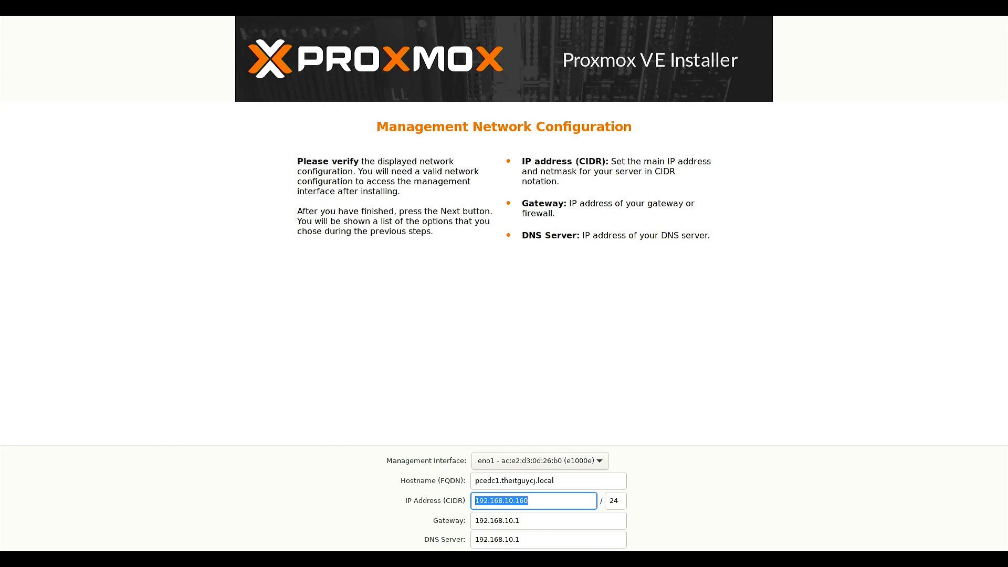
left_click(547, 521)
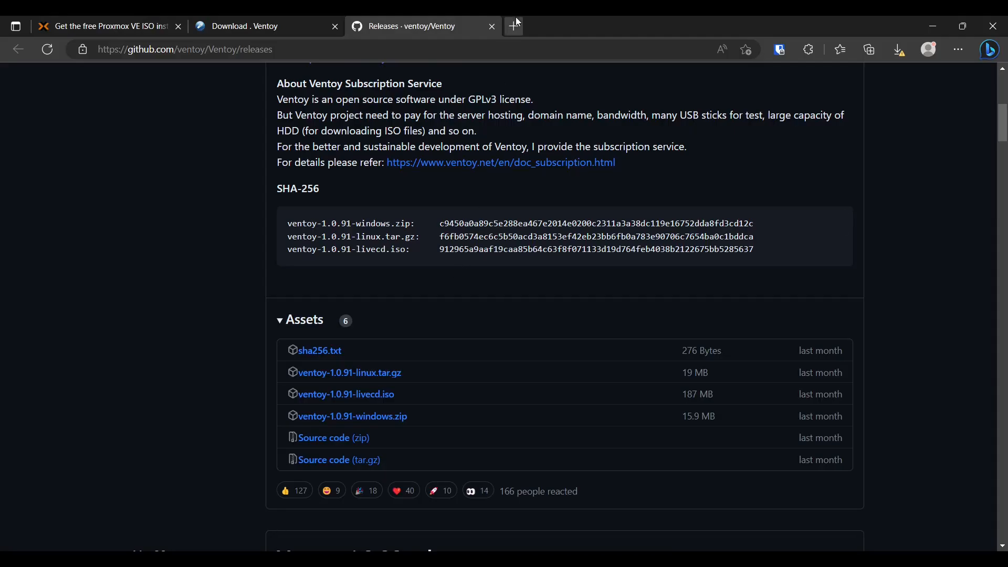
left_click(513, 26)
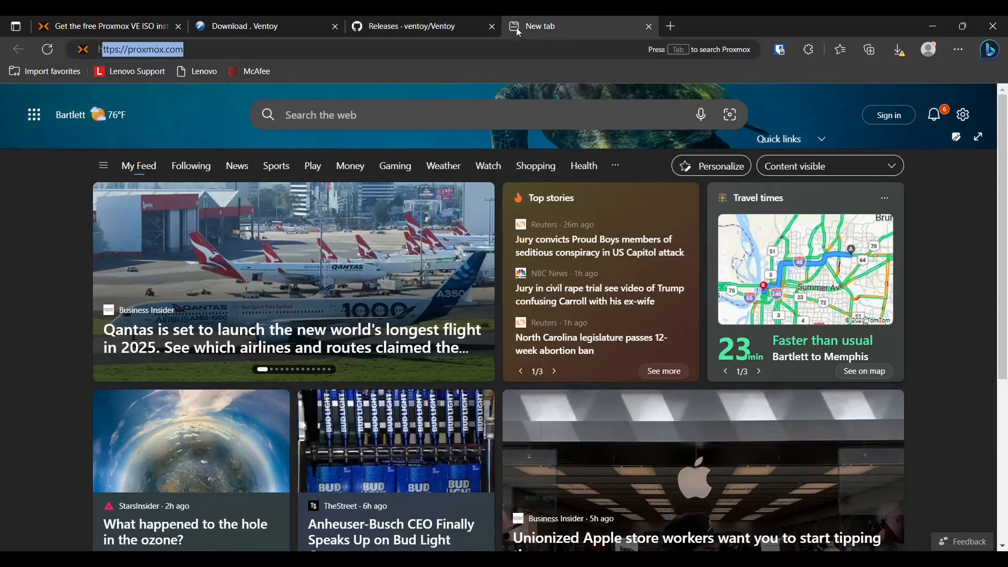
left_click(142, 49)
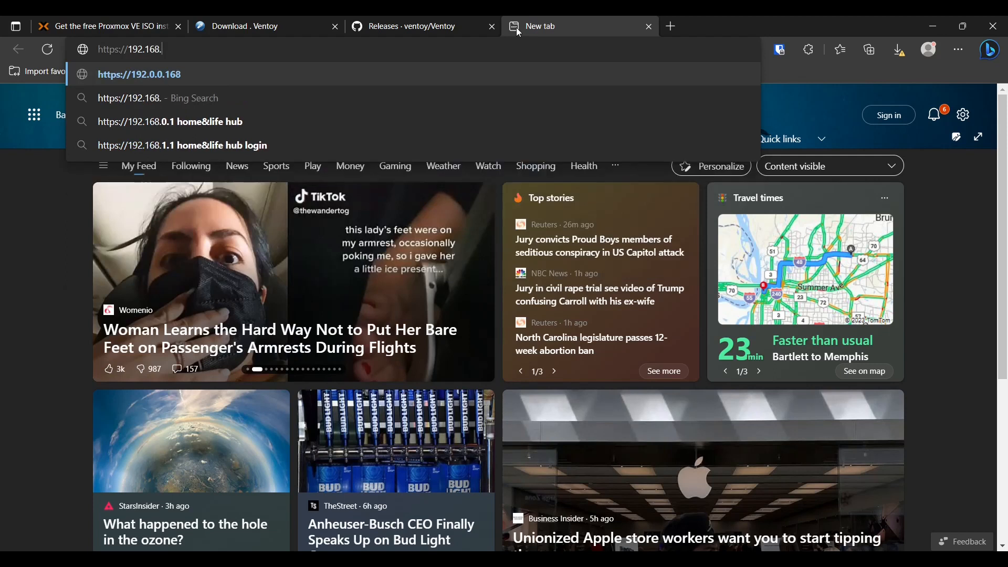
type("10.160")
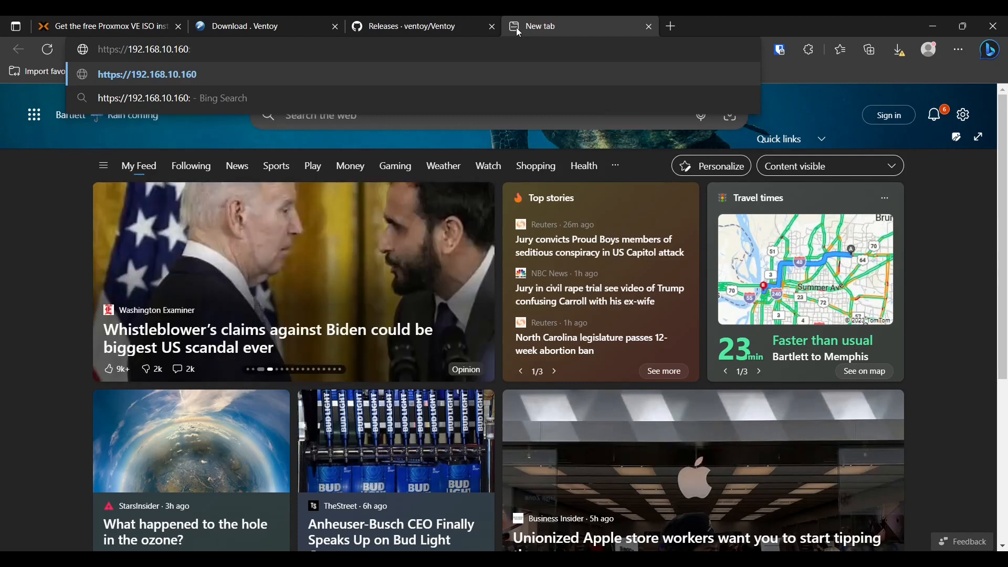
type(":8006")
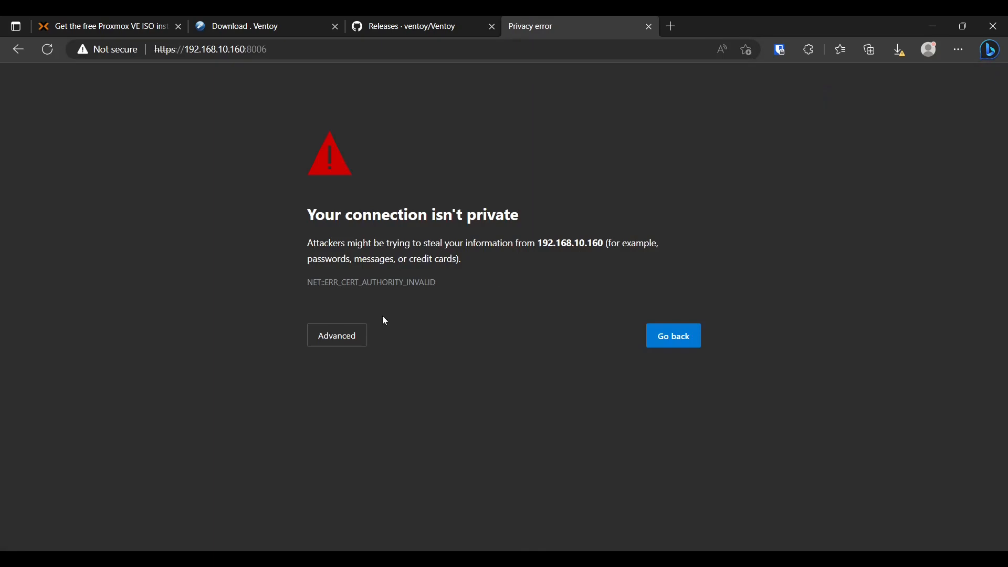
left_click(336, 335)
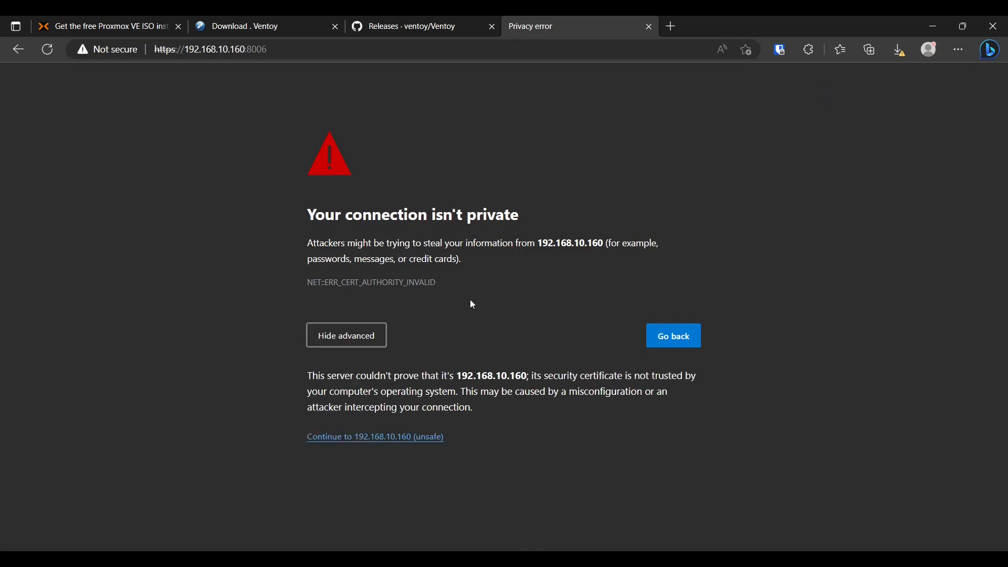
mouse_move(433, 201)
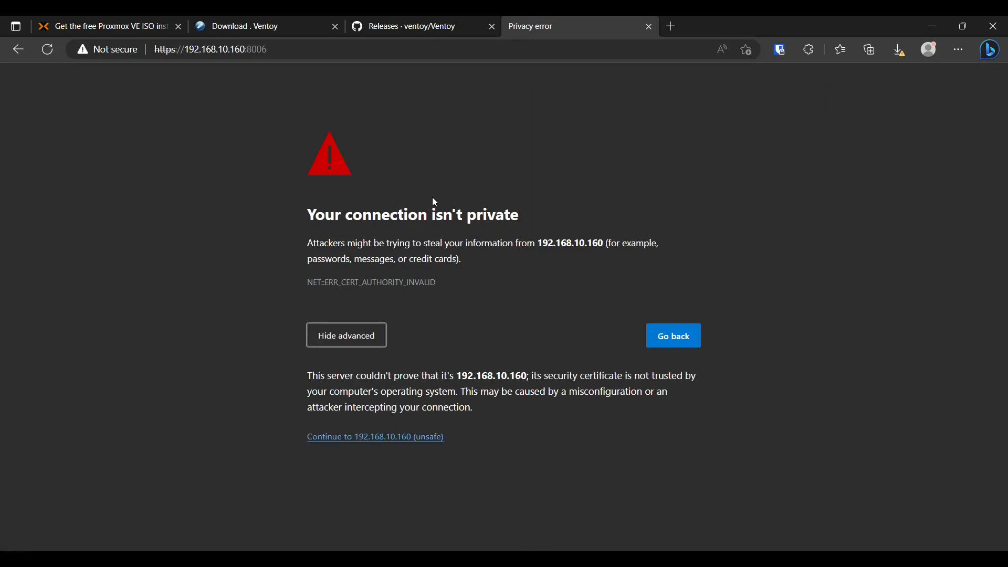
left_click(375, 437)
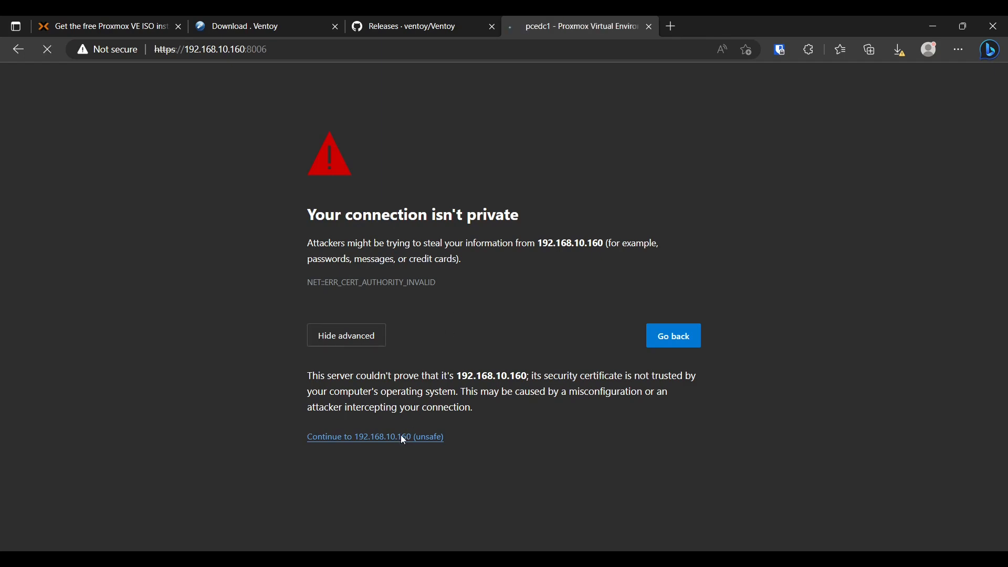
left_click(375, 436)
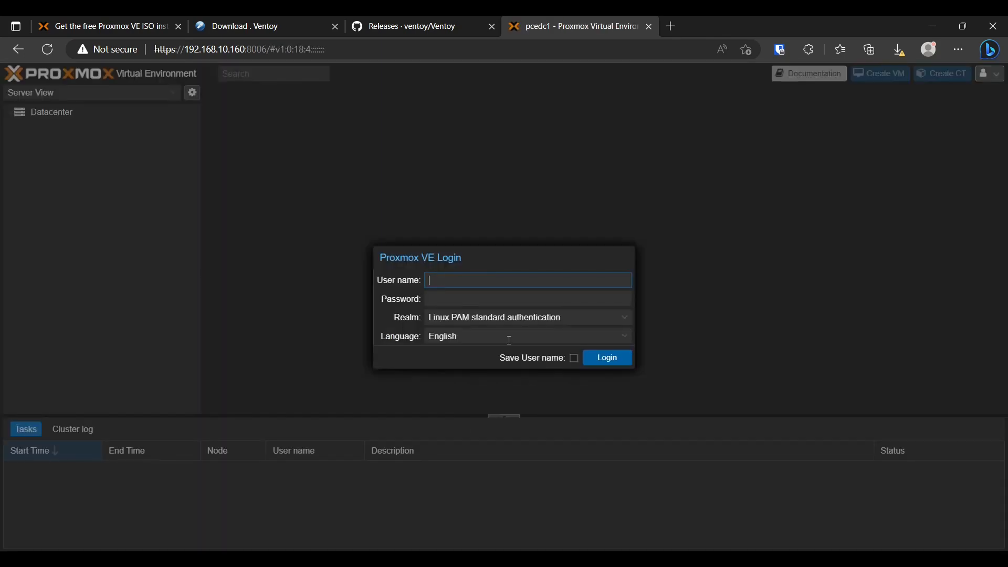
- Log in to the Proxmox web interface as root
type("root")
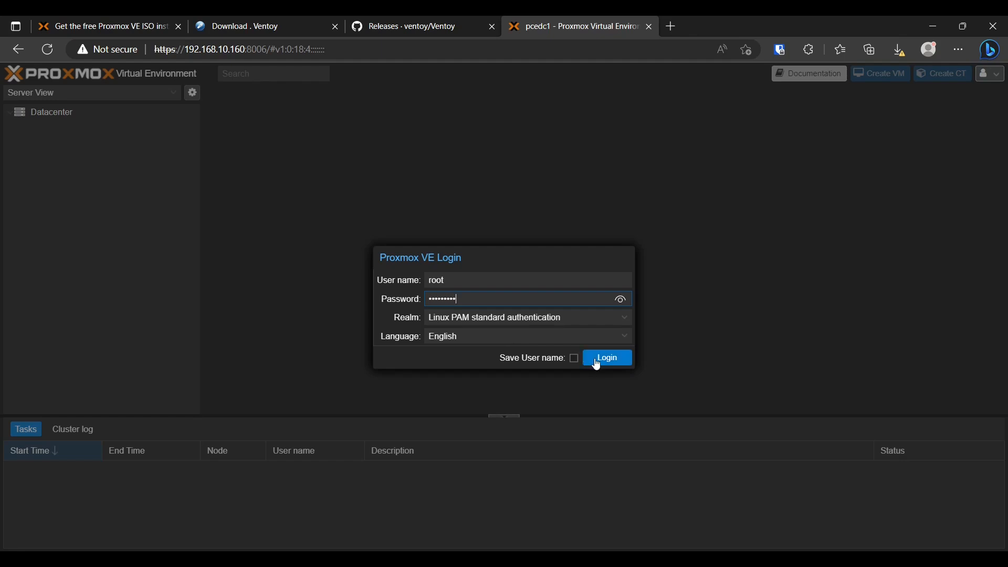
left_click(605, 358)
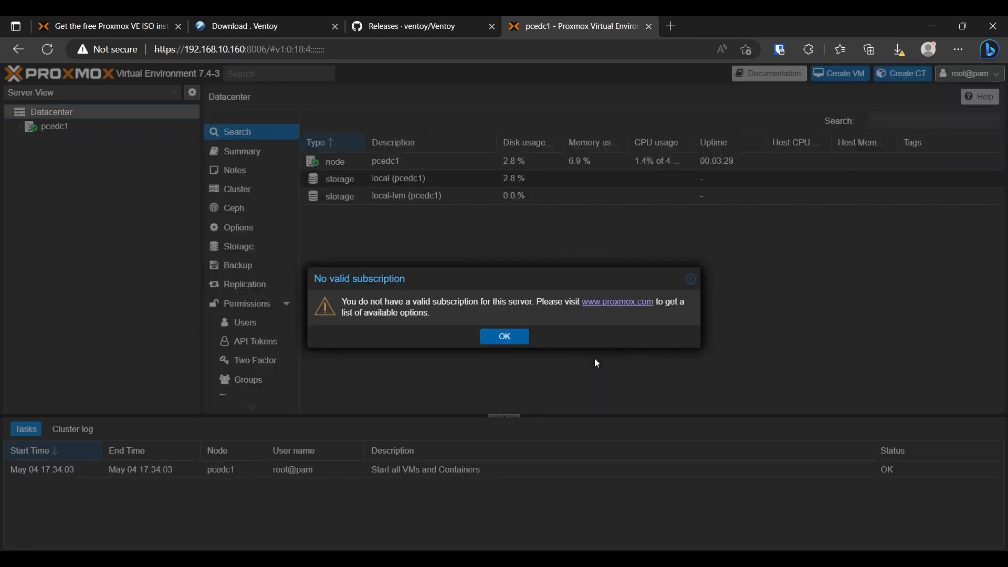
mouse_move(581, 347)
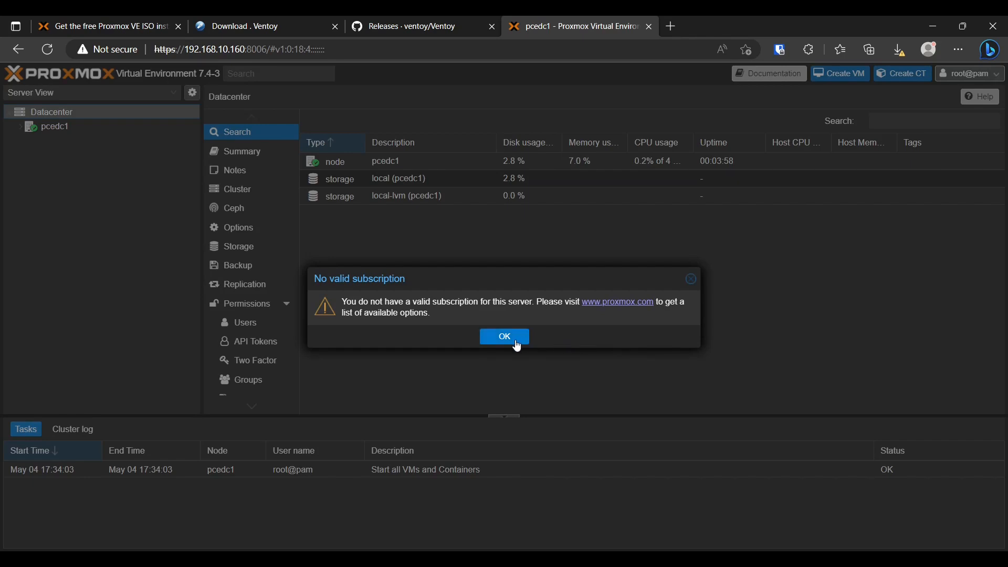
- Dismiss the no-subscription notice, view local-lvm, then open pcedc1's Summary
left_click(504, 336)
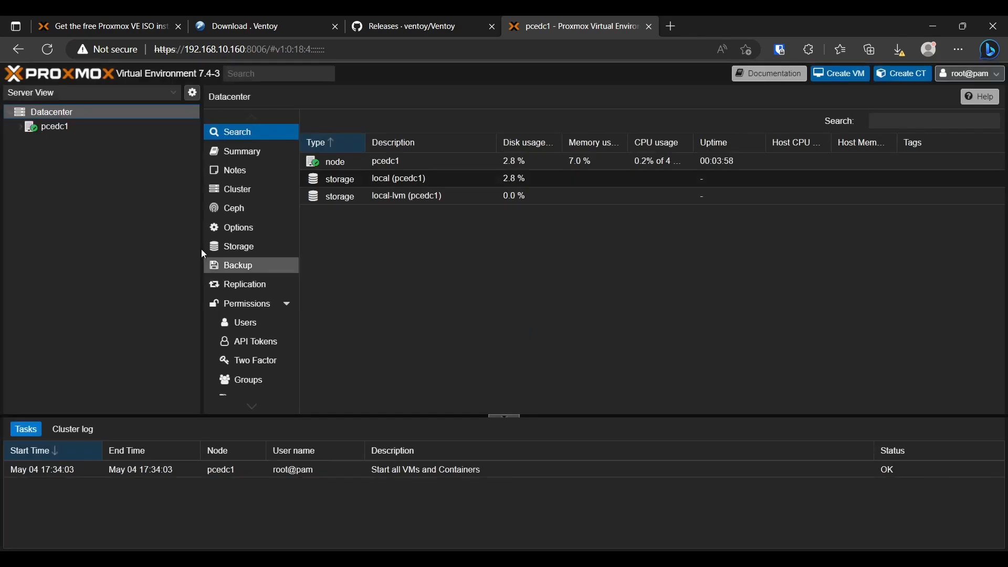
left_click(54, 126)
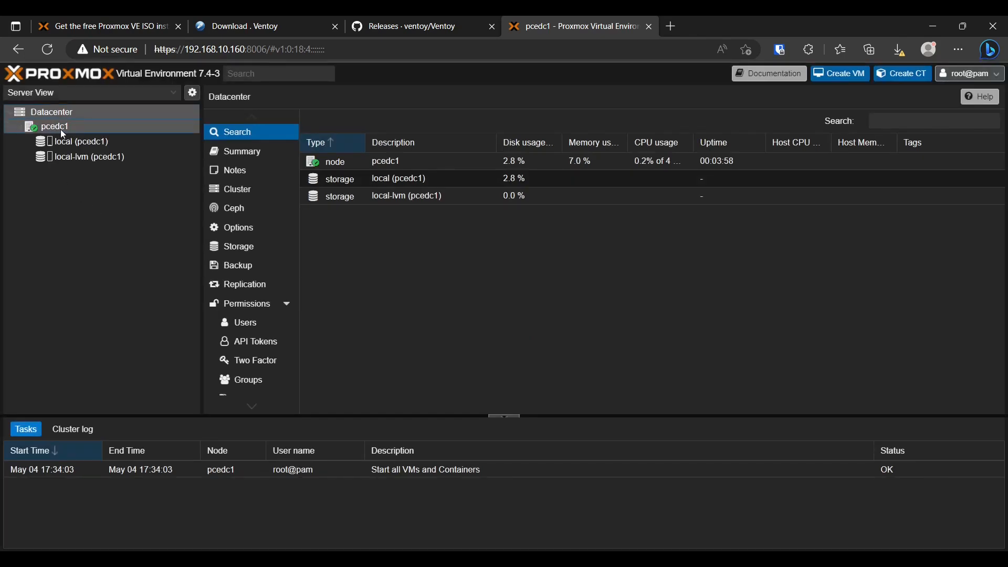
left_click(88, 157)
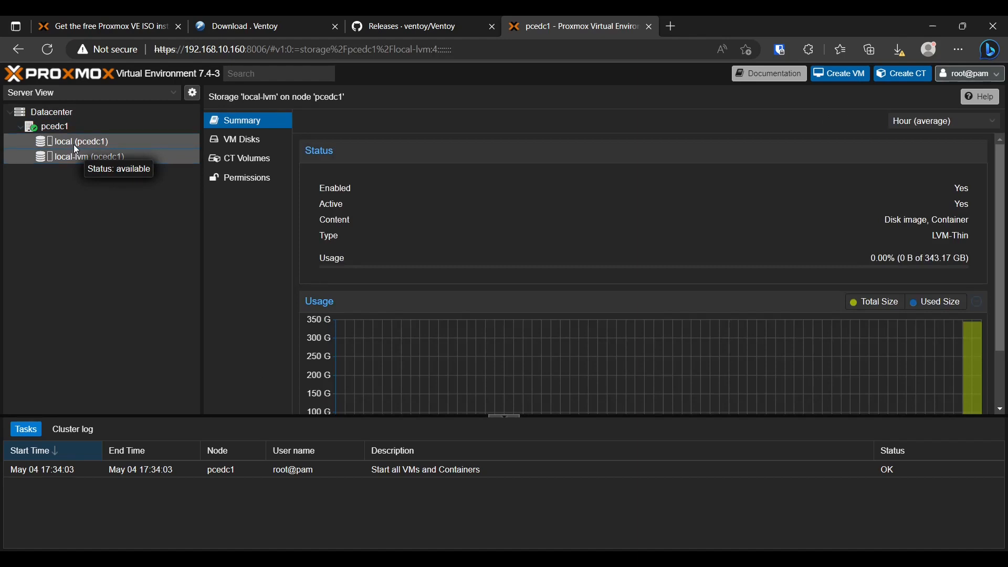
left_click(54, 126)
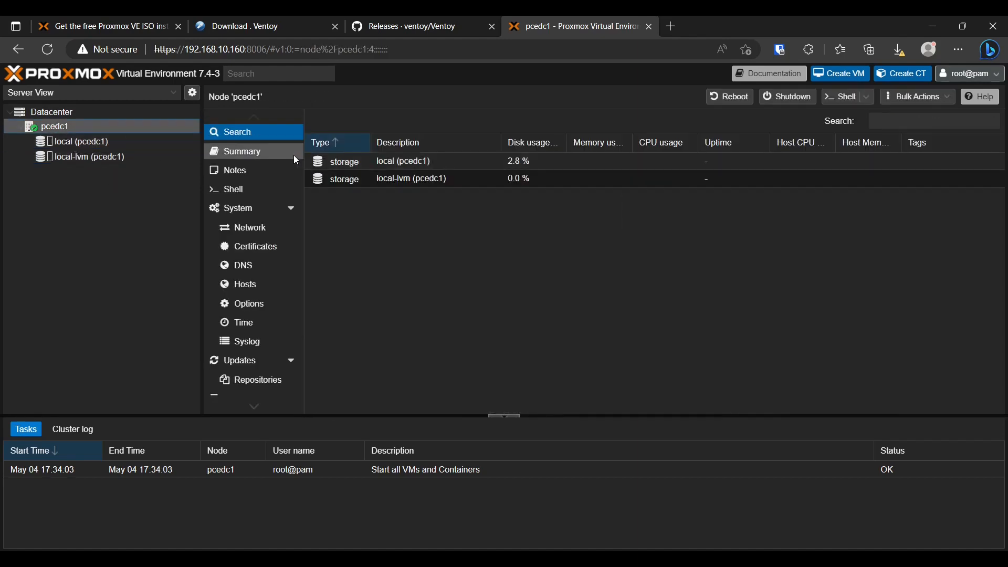
left_click(243, 151)
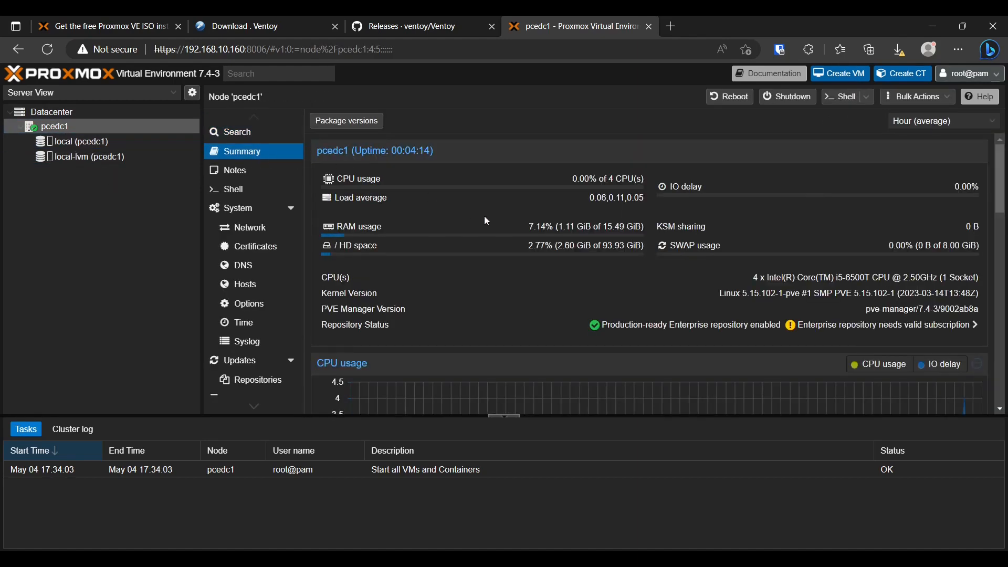